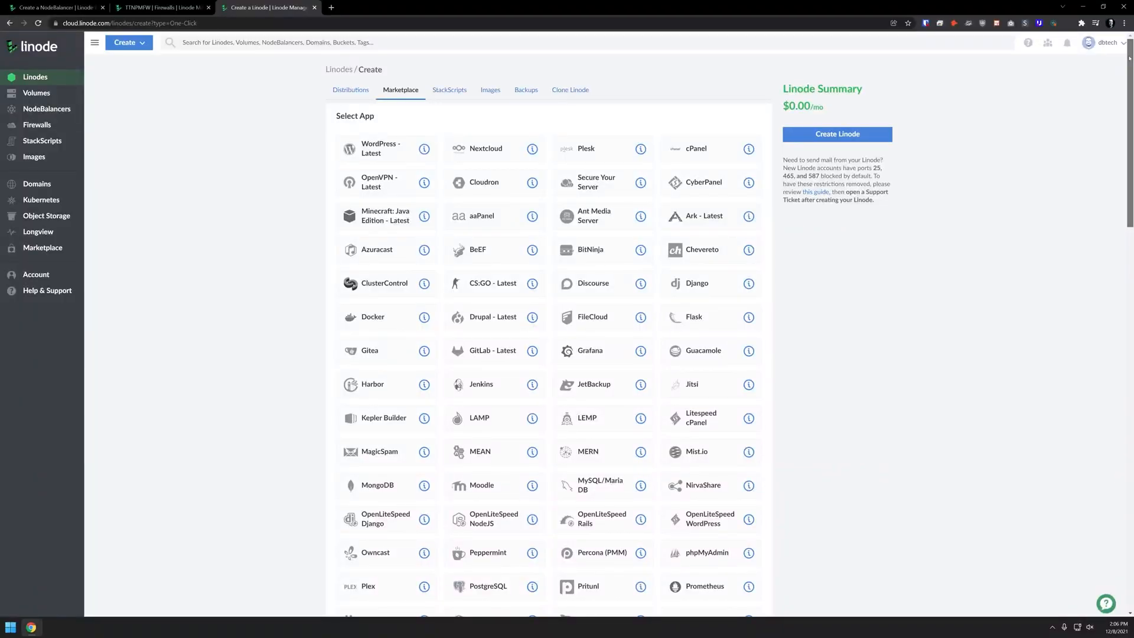
# - Browse the Marketplace listing, then view NodeBalancers, Firewall rules, Help & Support and Community questions
pyautogui.scroll(-3)
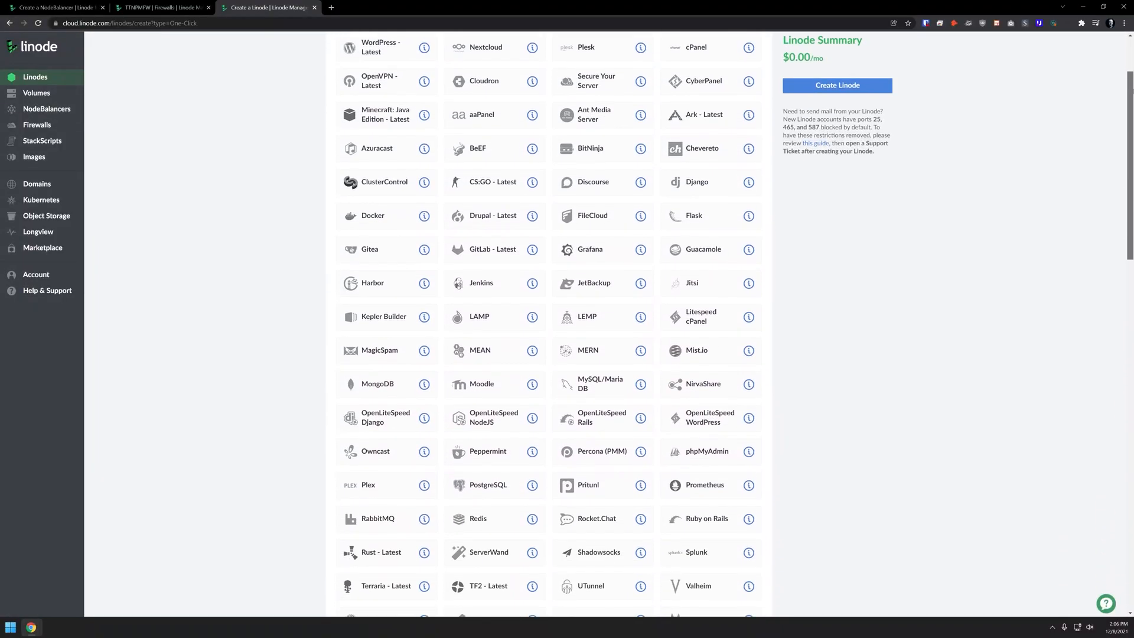
pyautogui.scroll(-3)
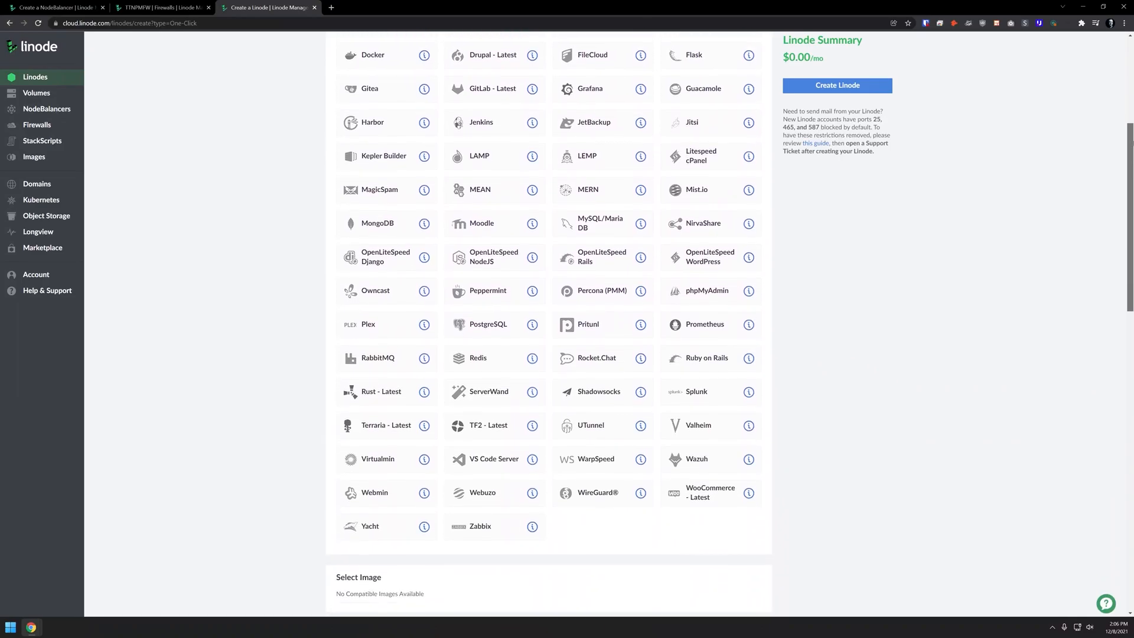
pyautogui.scroll(-3)
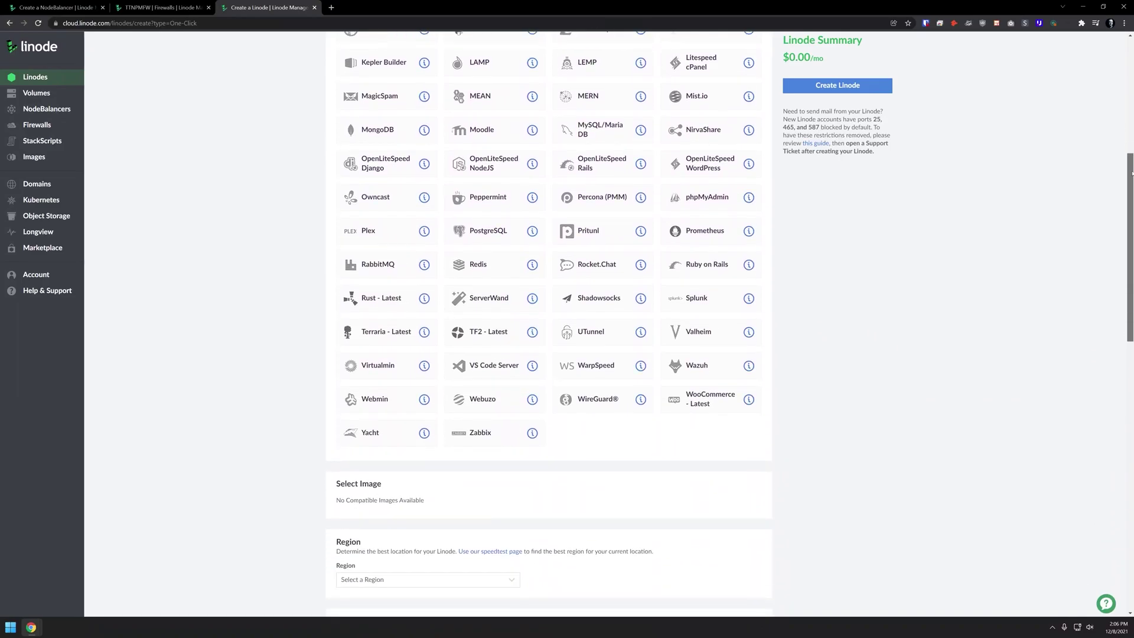
pyautogui.scroll(-3)
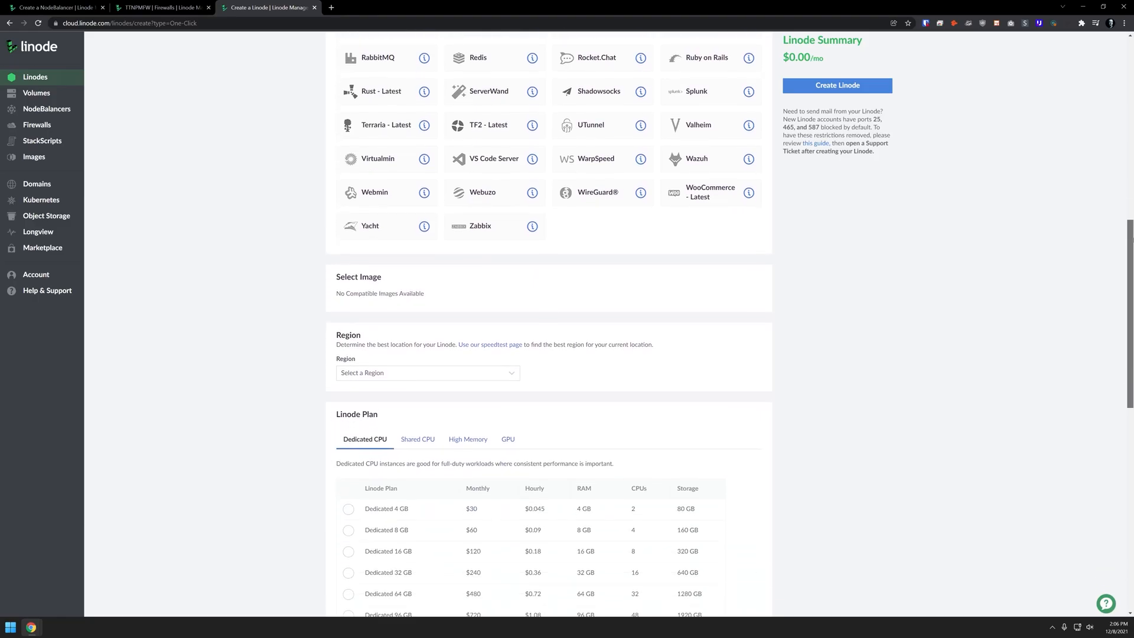
pyautogui.scroll(-3)
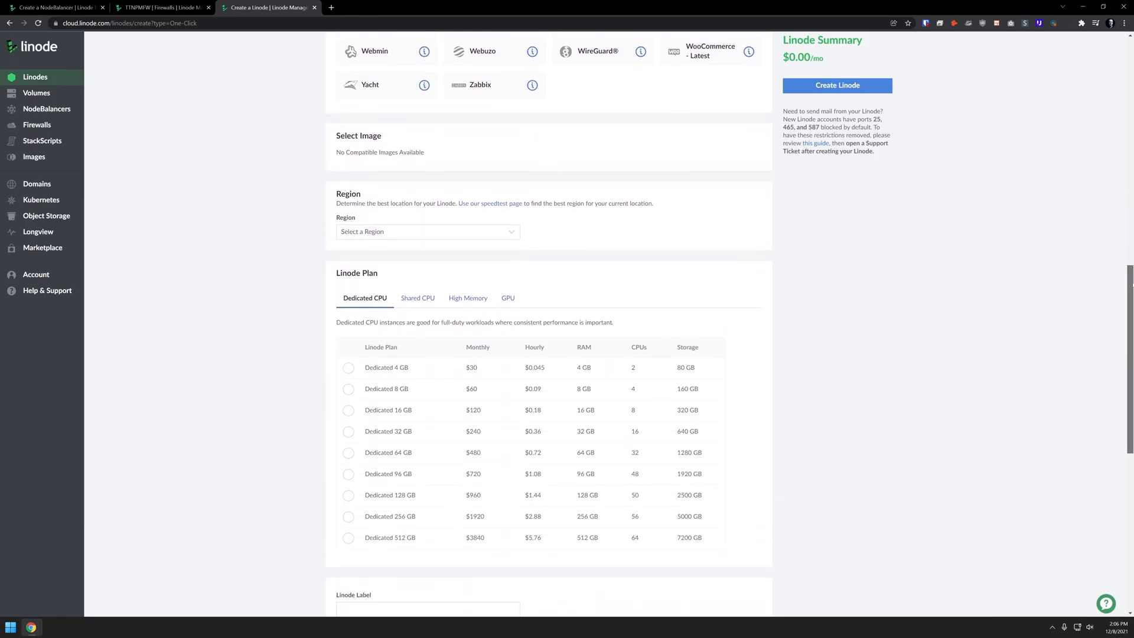
pyautogui.scroll(-3)
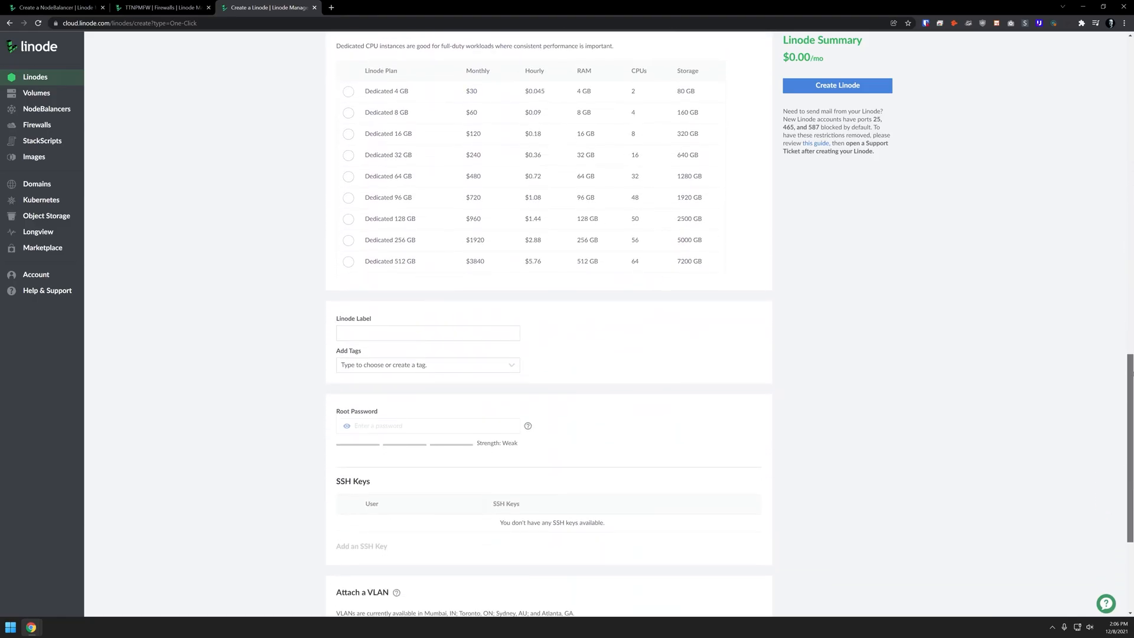
pyautogui.click(837, 85)
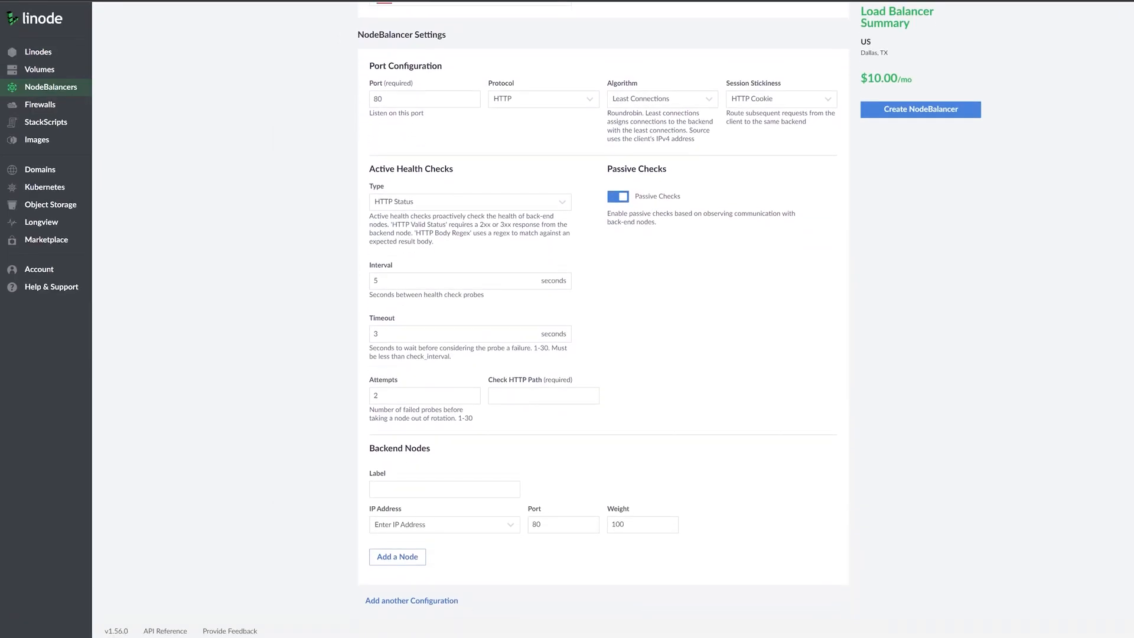
pyautogui.click(40, 104)
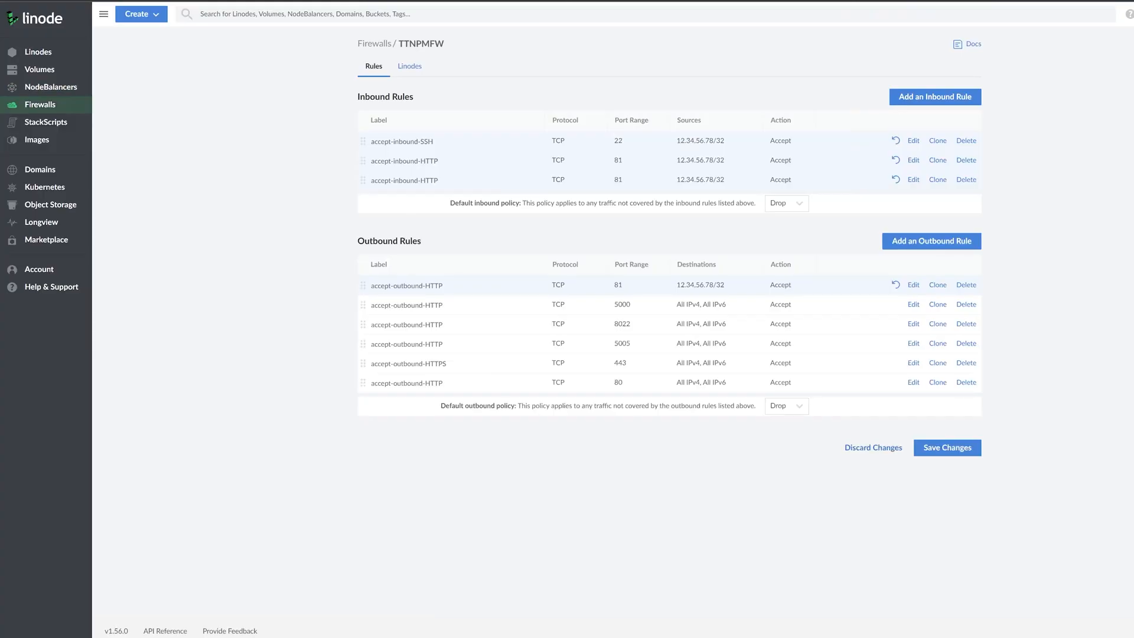
pyautogui.click(51, 286)
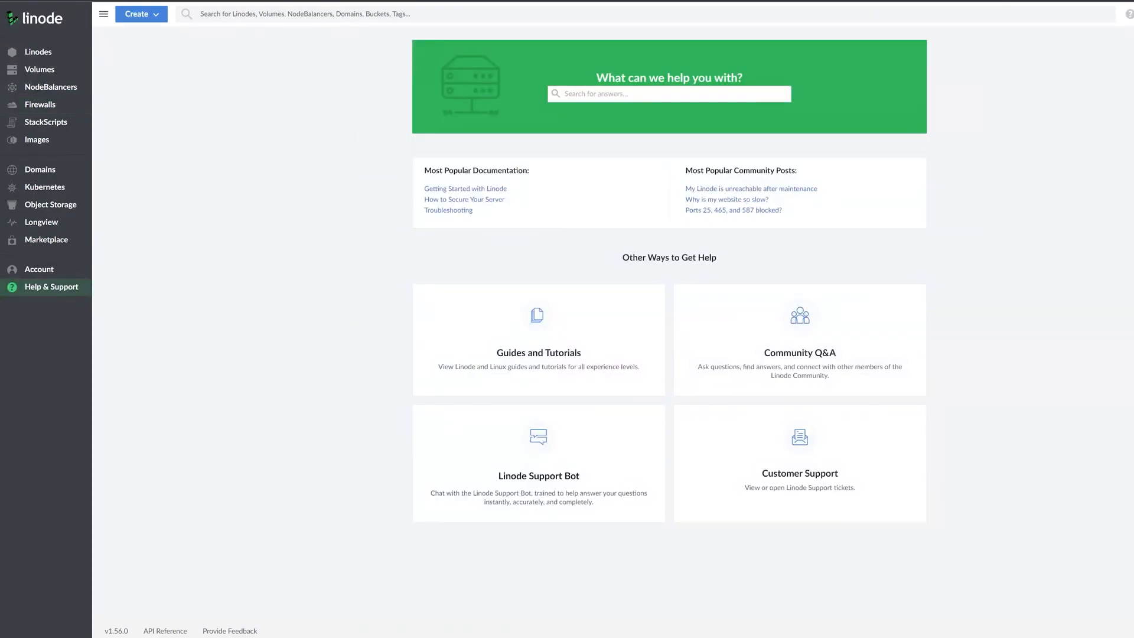
pyautogui.click(800, 341)
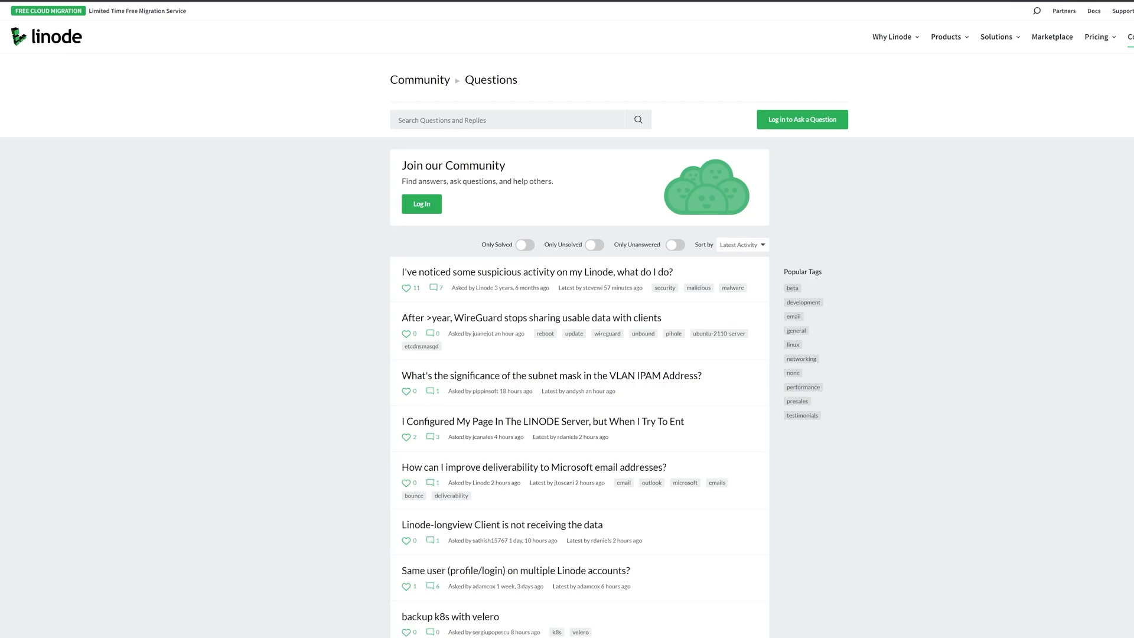
# - Bring up the DB Tech Linode sign-up landing page offering $100 in credit
pyautogui.click(1094, 11)
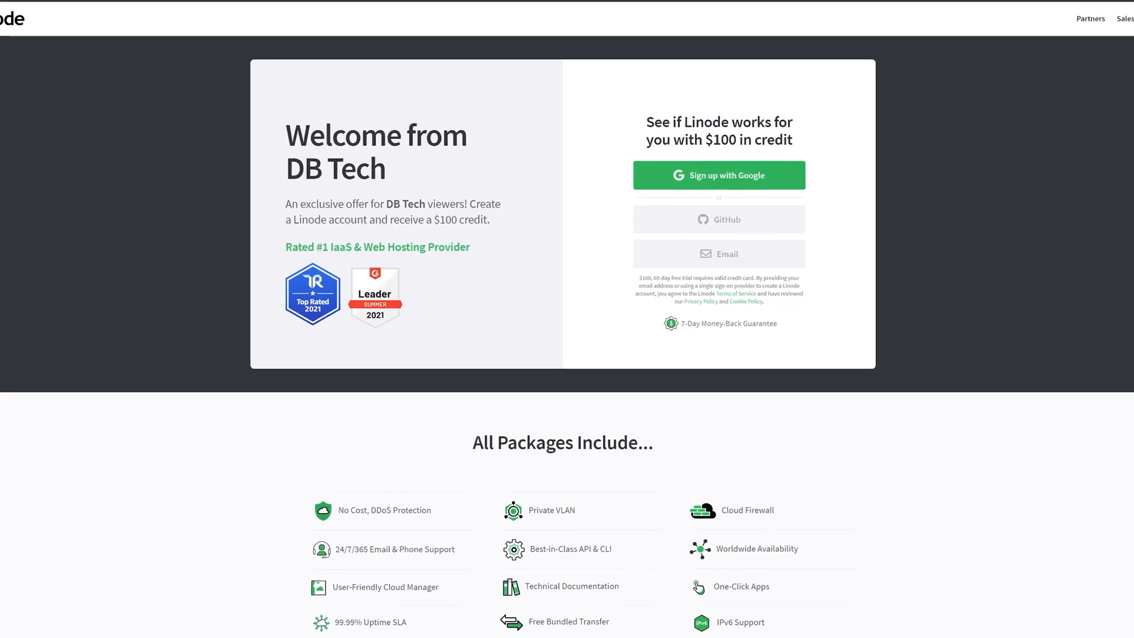
pyautogui.scroll(3)
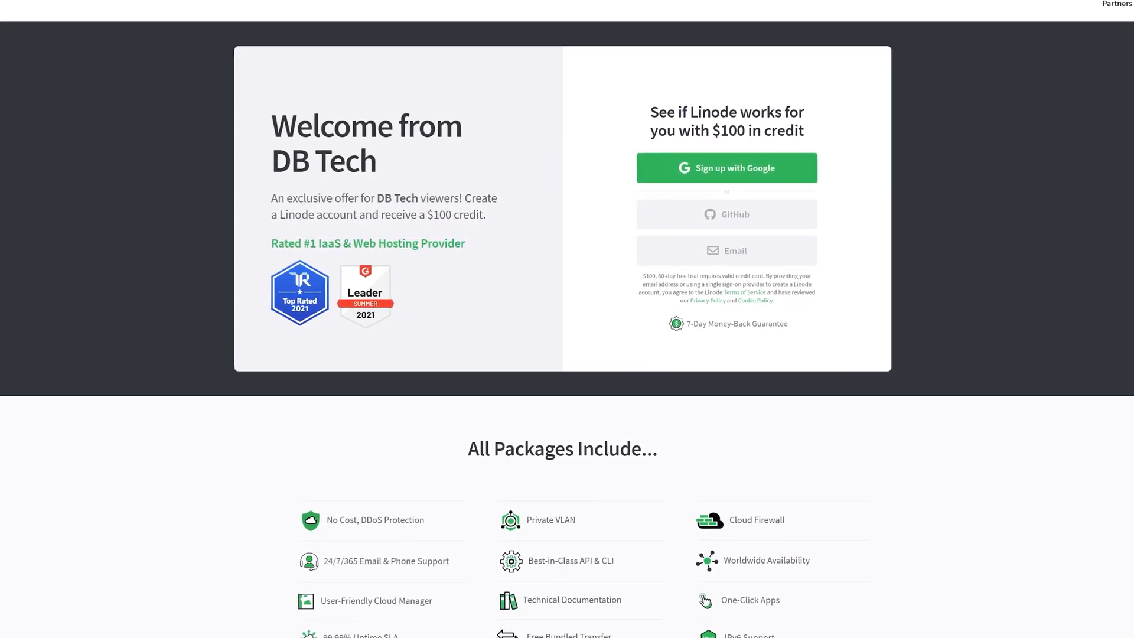
pyautogui.scroll(-3)
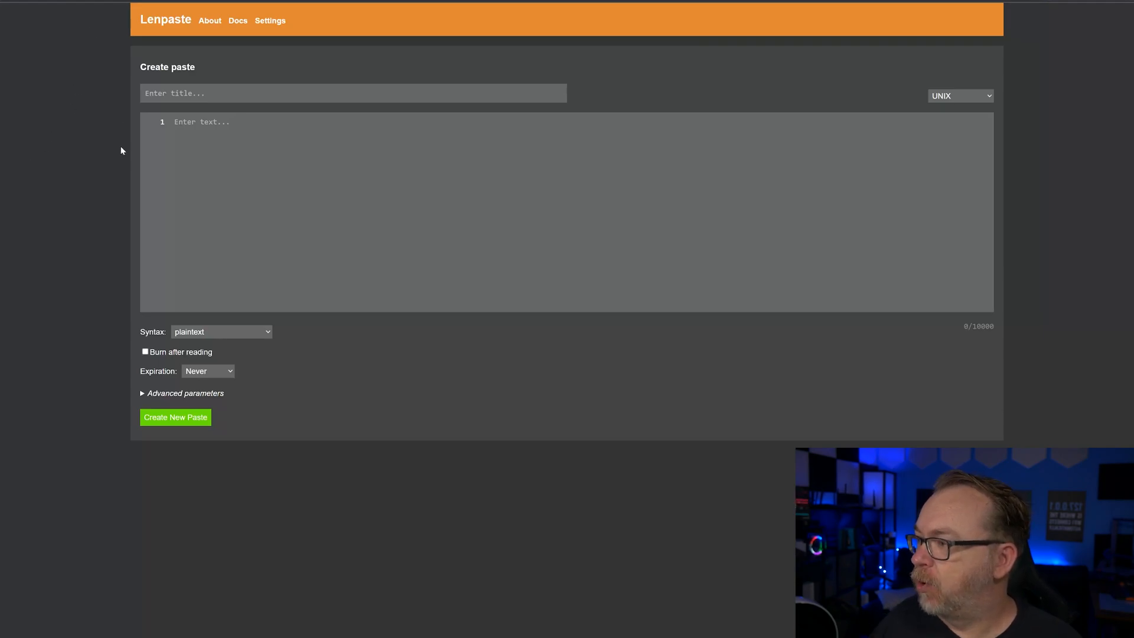
# - Paste the docker-compose.yml into the body and replace the paste title with 'lenpaste'
pyautogui.click(353, 92)
pyautogui.write('lenpaste:latest')
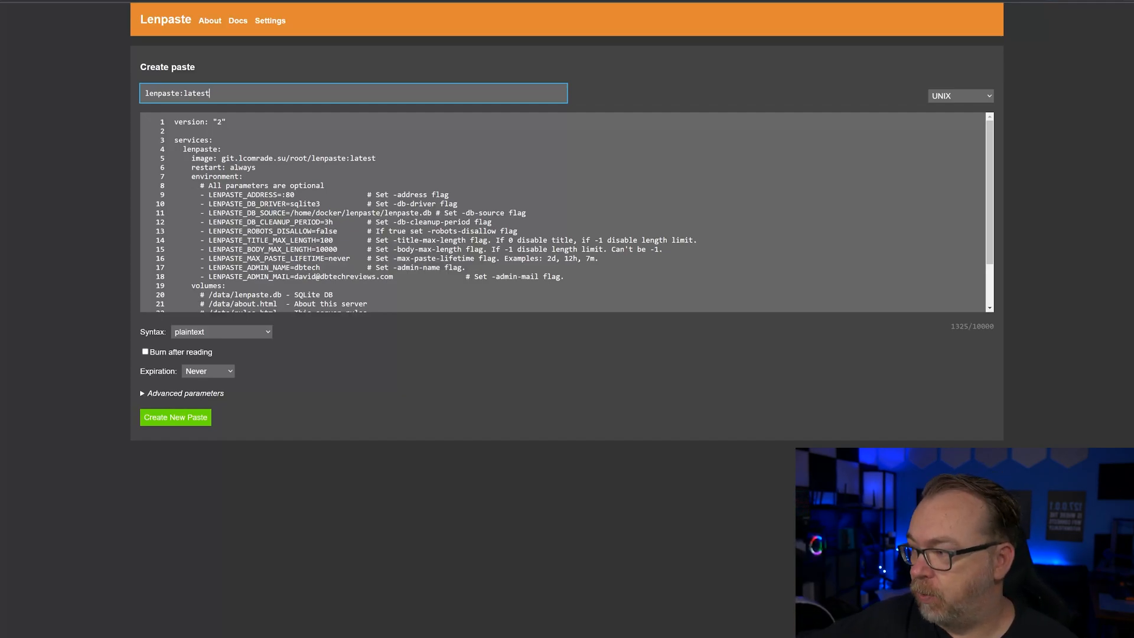
pyautogui.tripleClick(176, 92)
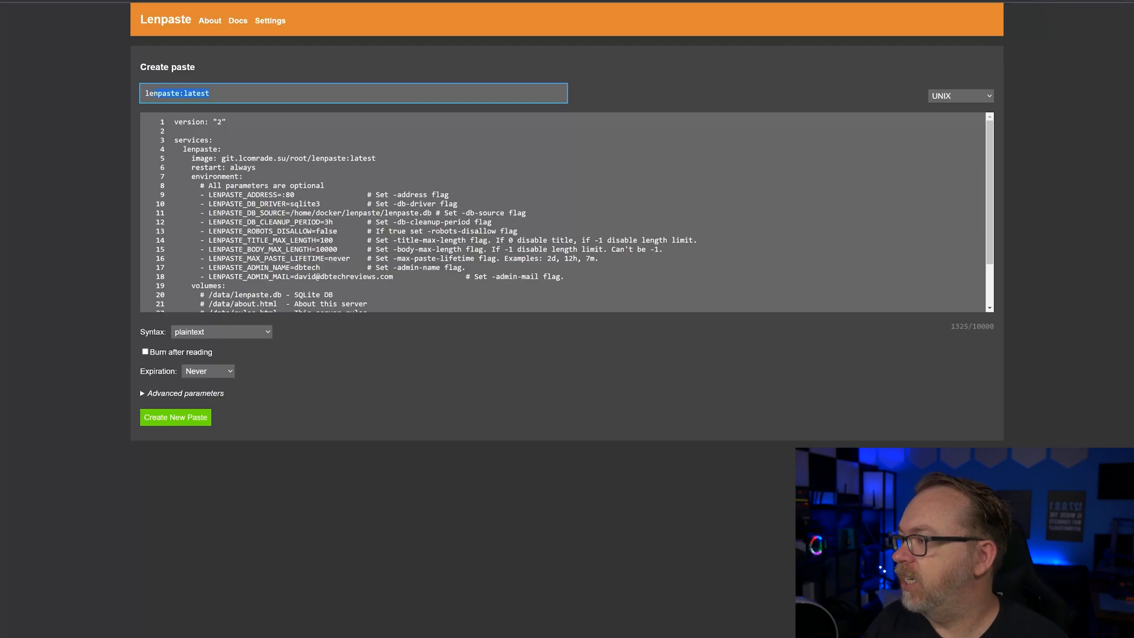
pyautogui.write('lenpaste')
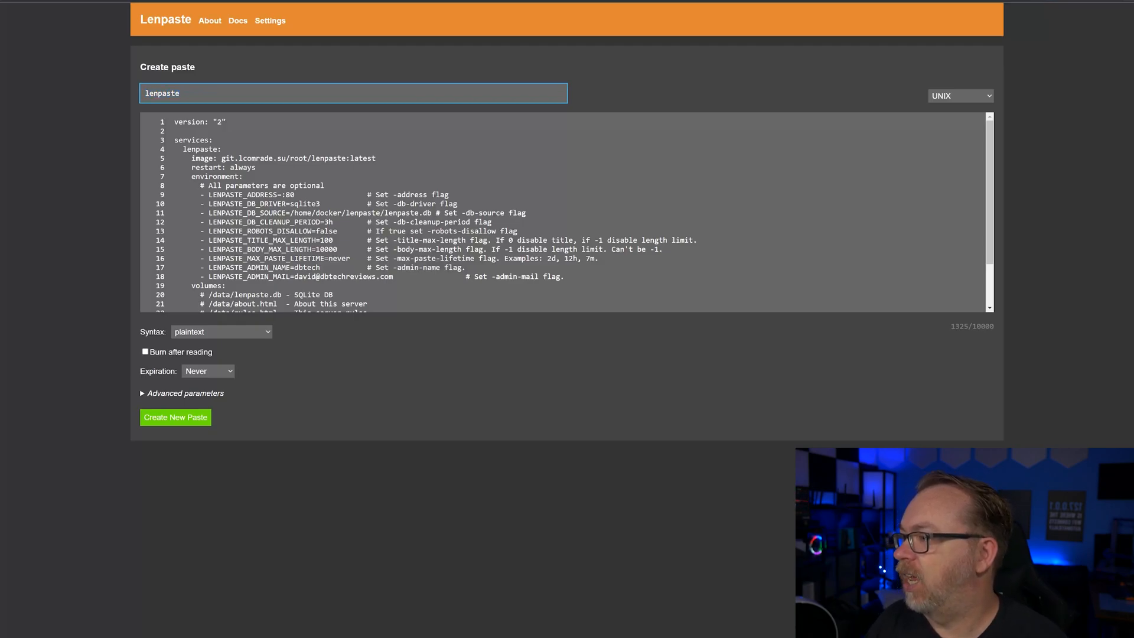
# - Set the paste syntax to YAML and leave expiration at never
pyautogui.scroll(-3)
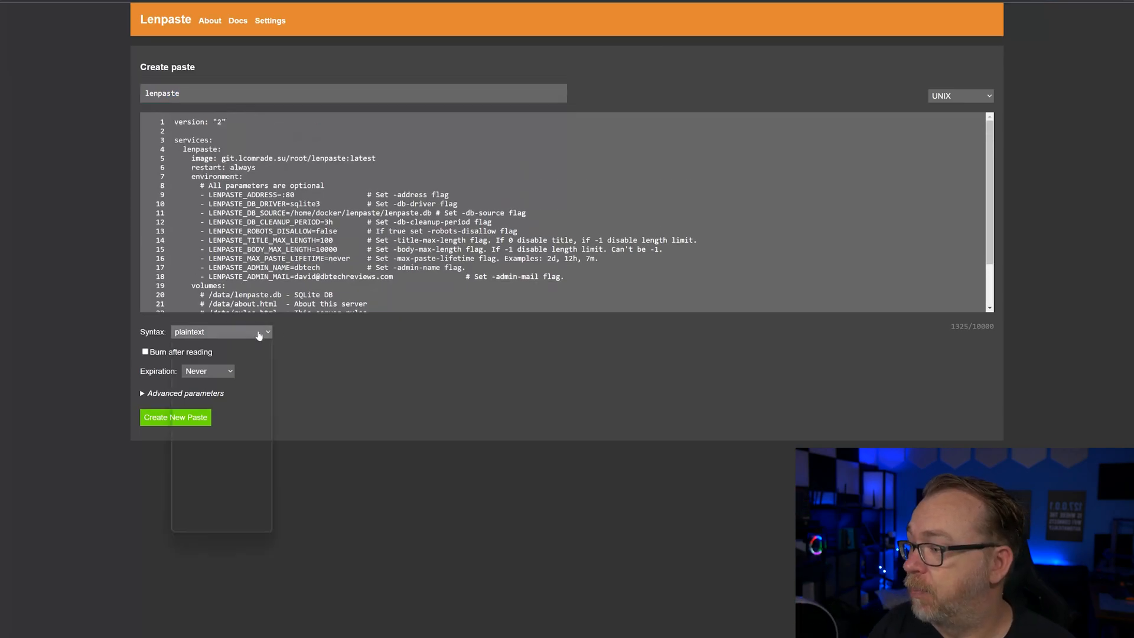
pyautogui.click(221, 331)
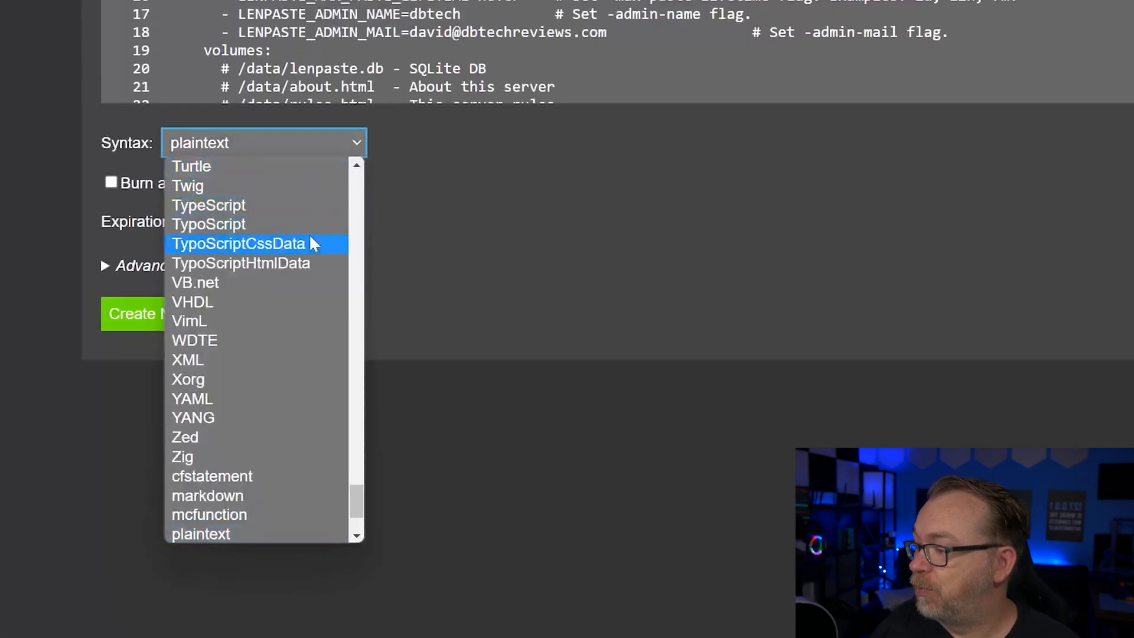
pyautogui.moveTo(293, 359)
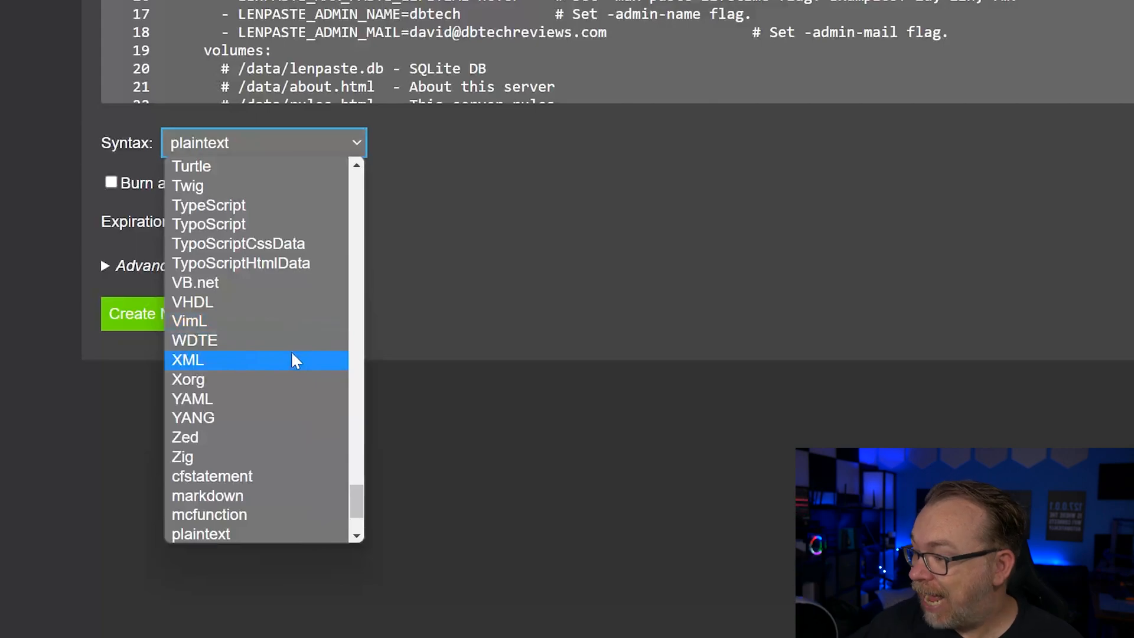
pyautogui.click(193, 398)
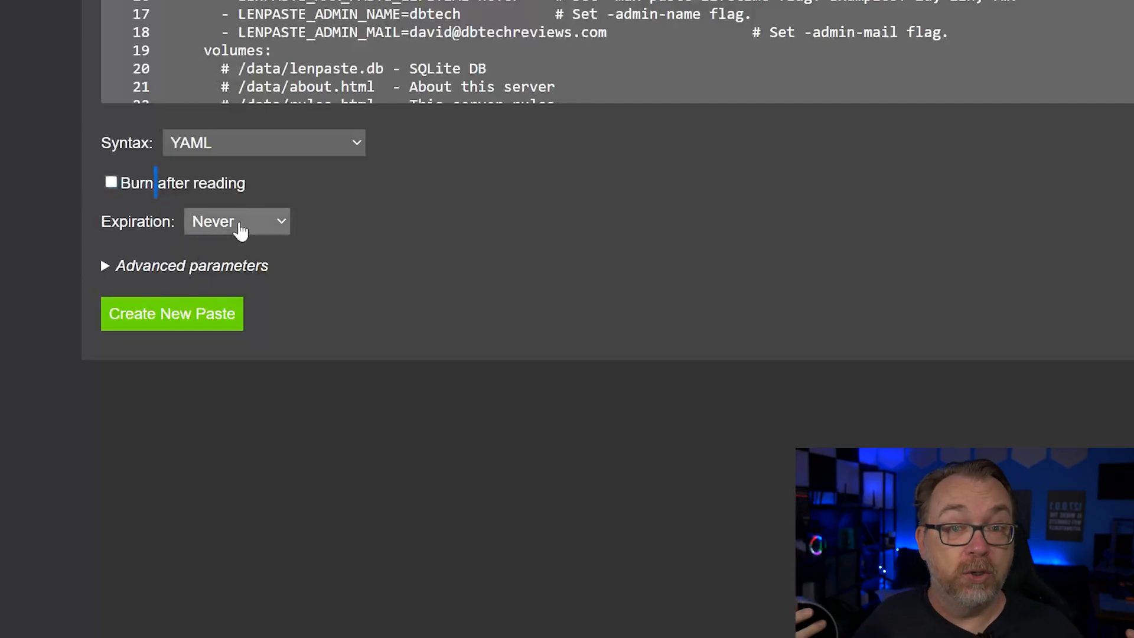
pyautogui.moveTo(405, 217)
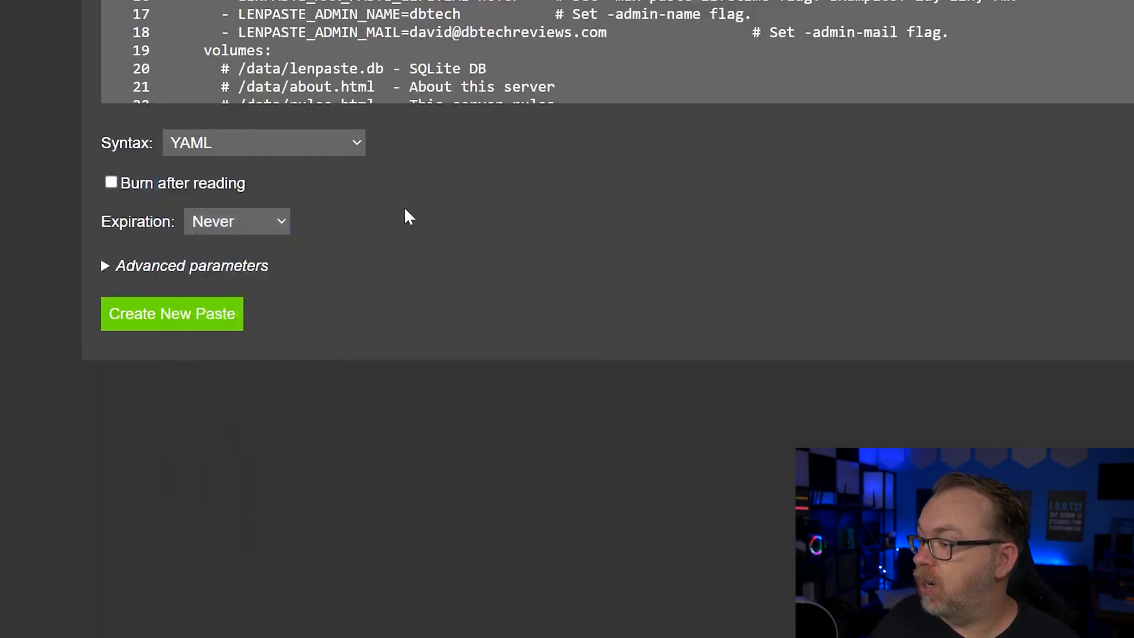
pyautogui.click(237, 221)
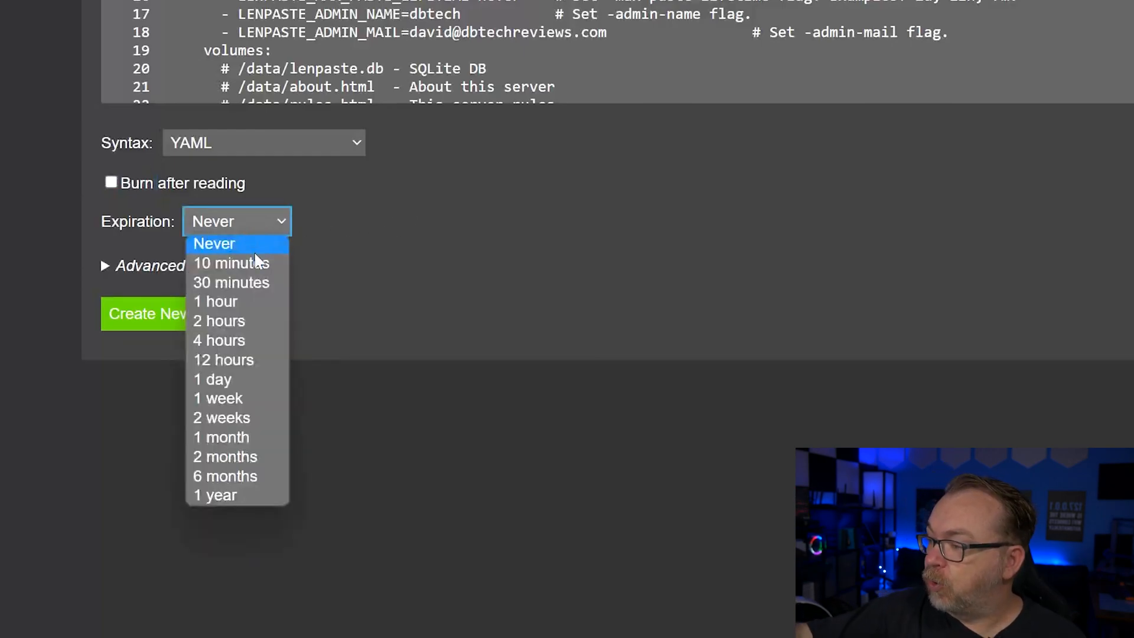
pyautogui.moveTo(230, 282)
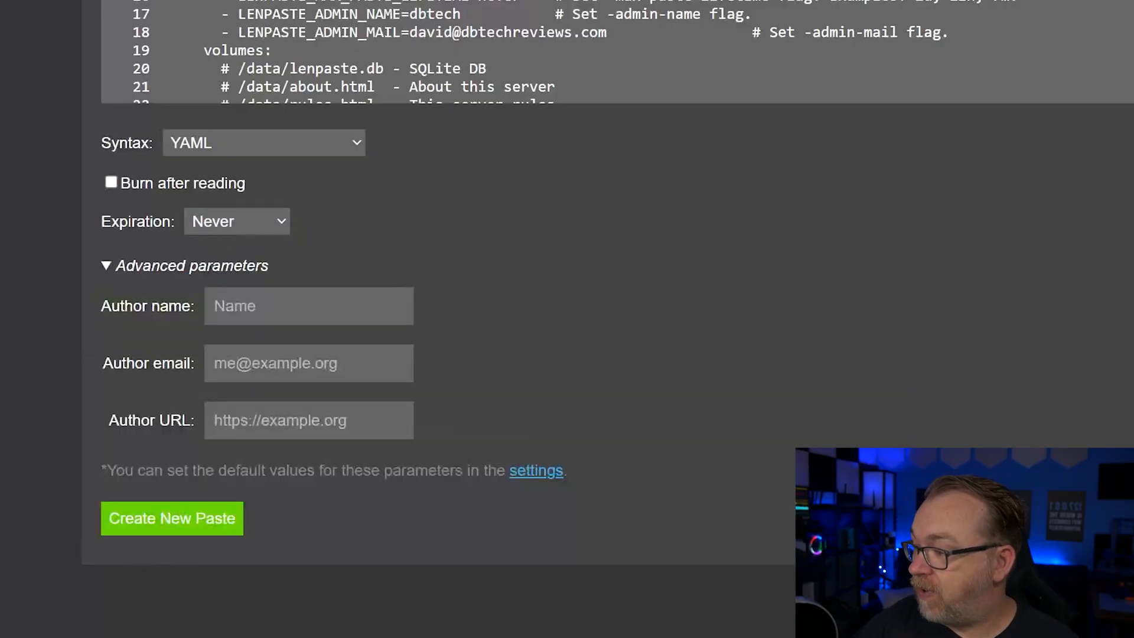
# - Expand Advanced parameters at Author name and go to the settings page for default author details
pyautogui.click(309, 305)
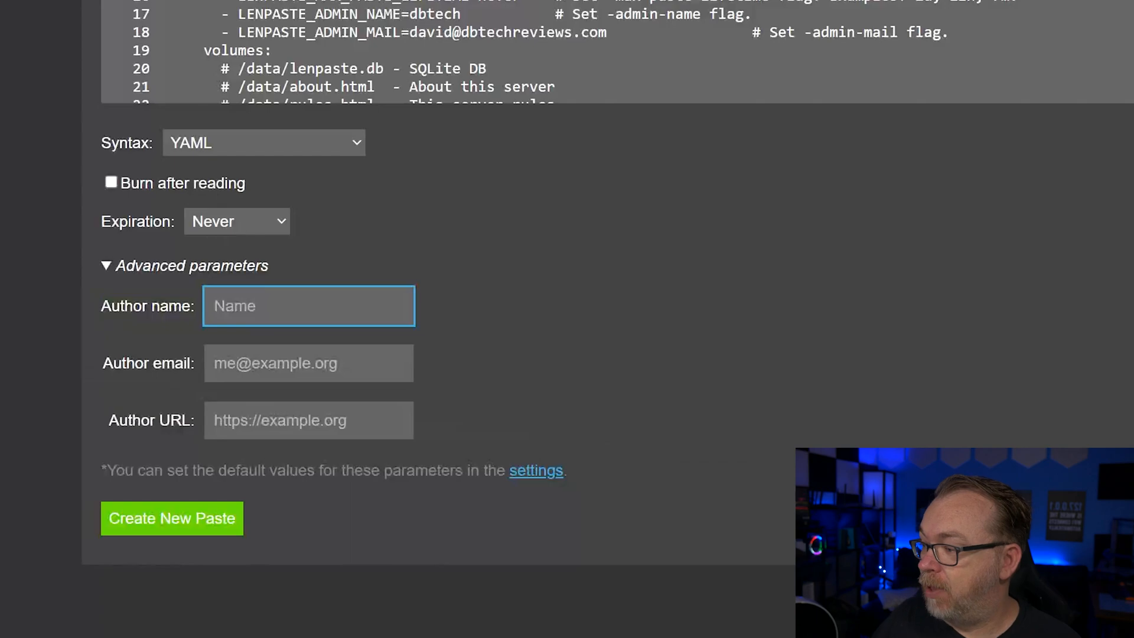
pyautogui.moveTo(520, 477)
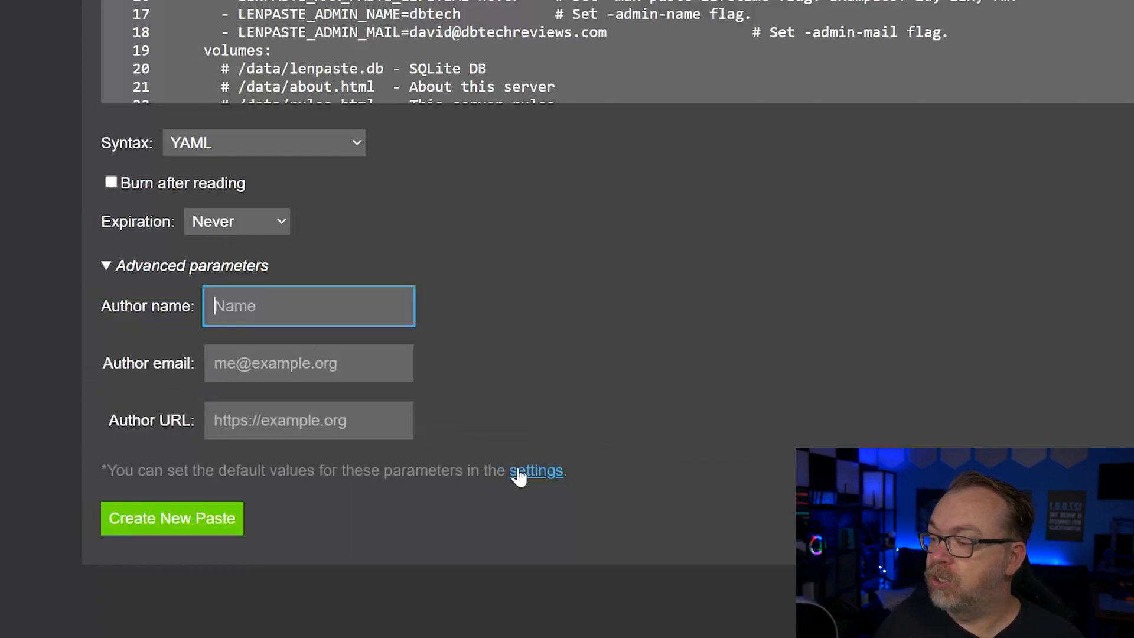
pyautogui.click(536, 472)
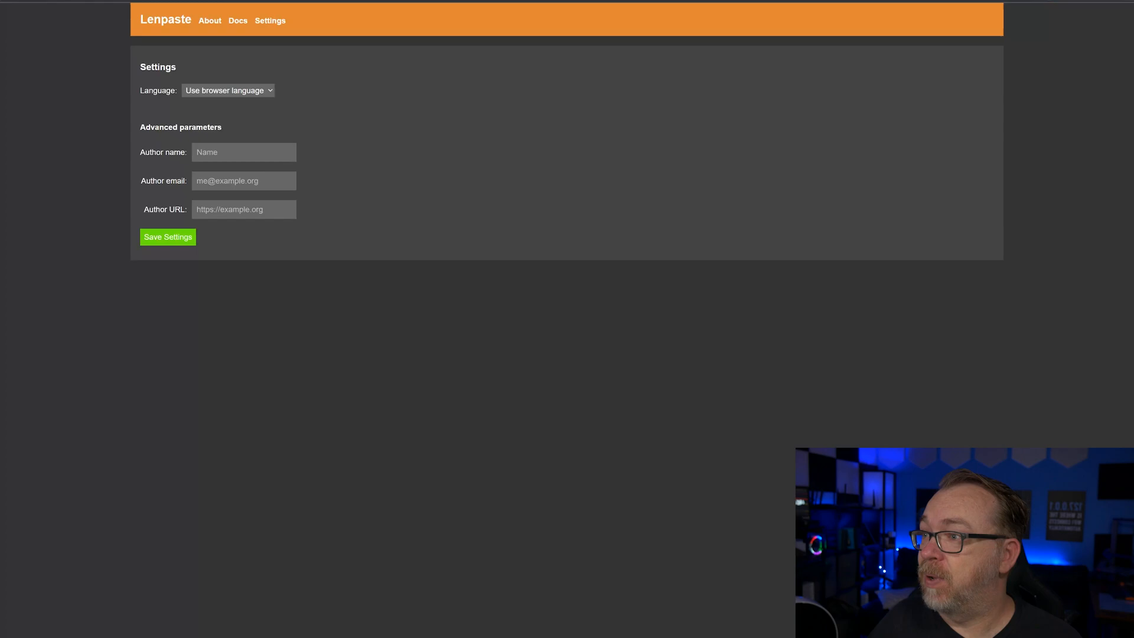
# - Show the top of the root/lenpaste Gitea repository with its file list and README
pyautogui.click(237, 20)
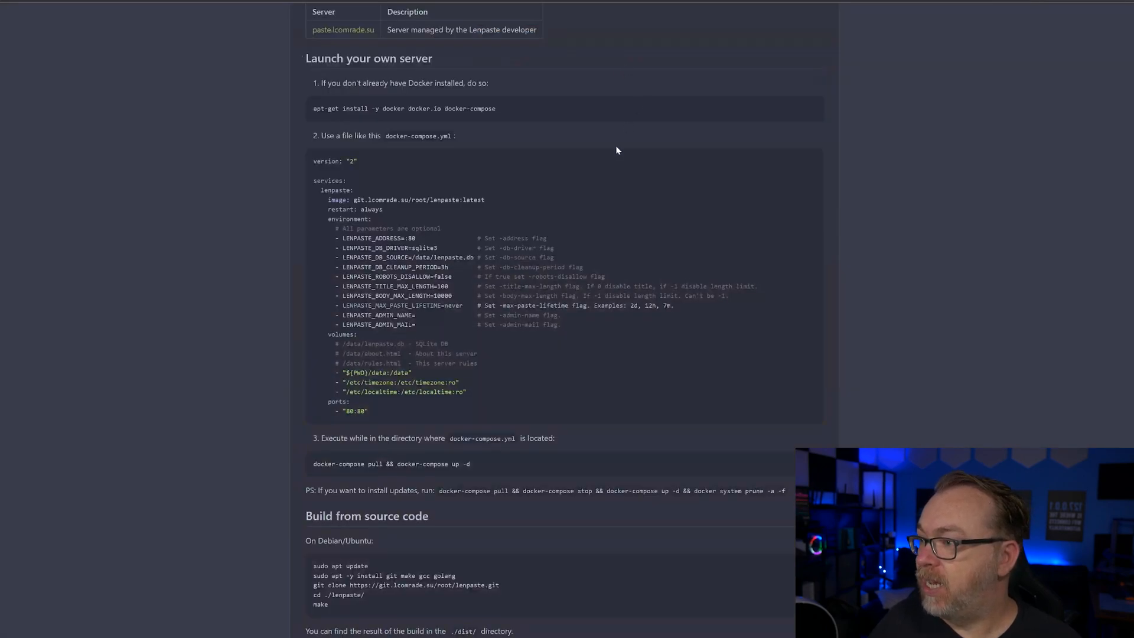
pyautogui.scroll(3)
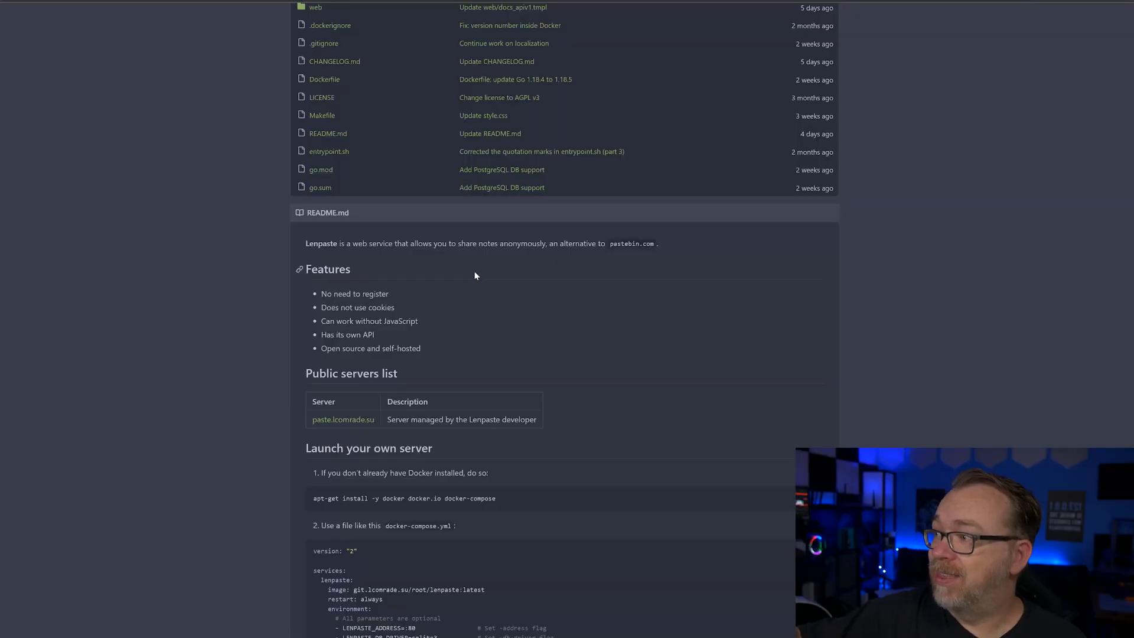
pyautogui.scroll(3)
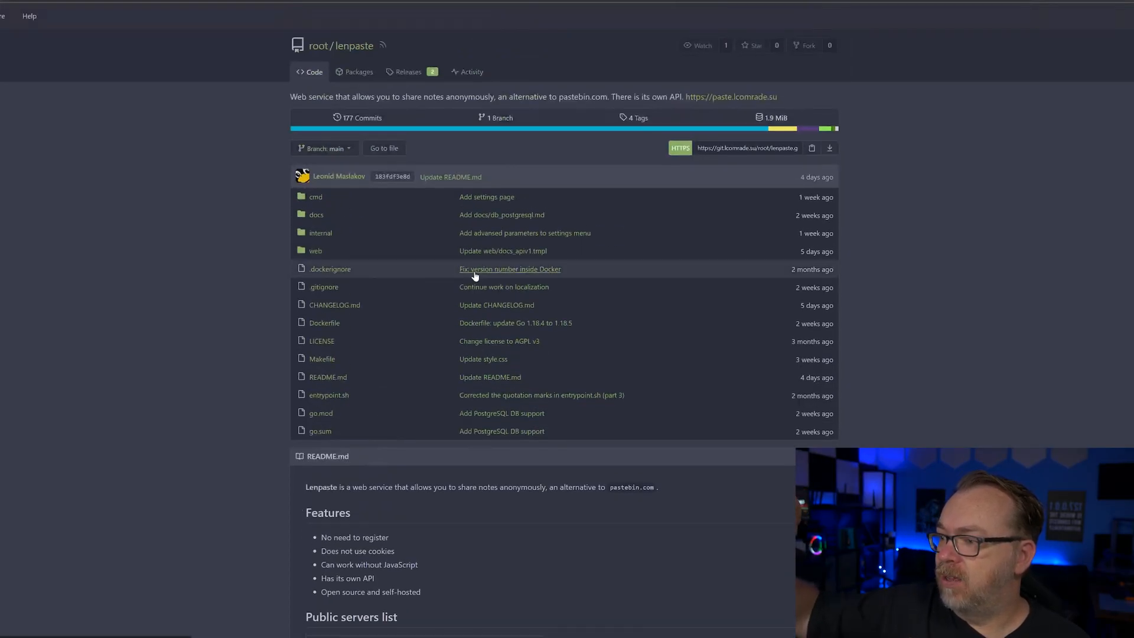
pyautogui.moveTo(263, 286)
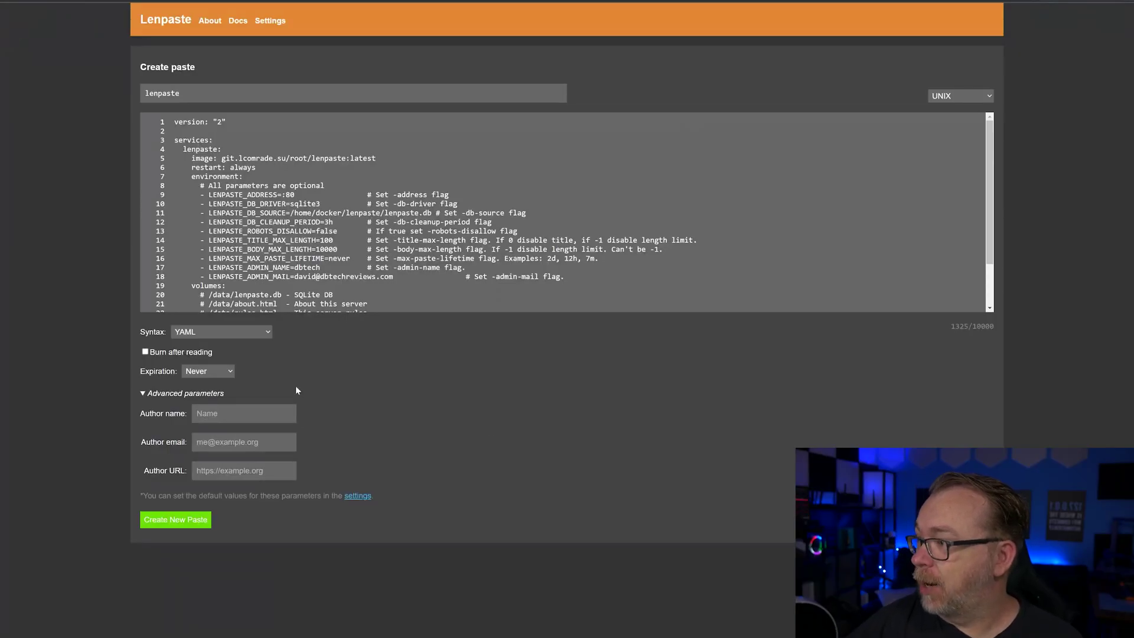
pyautogui.moveTo(1000, 121)
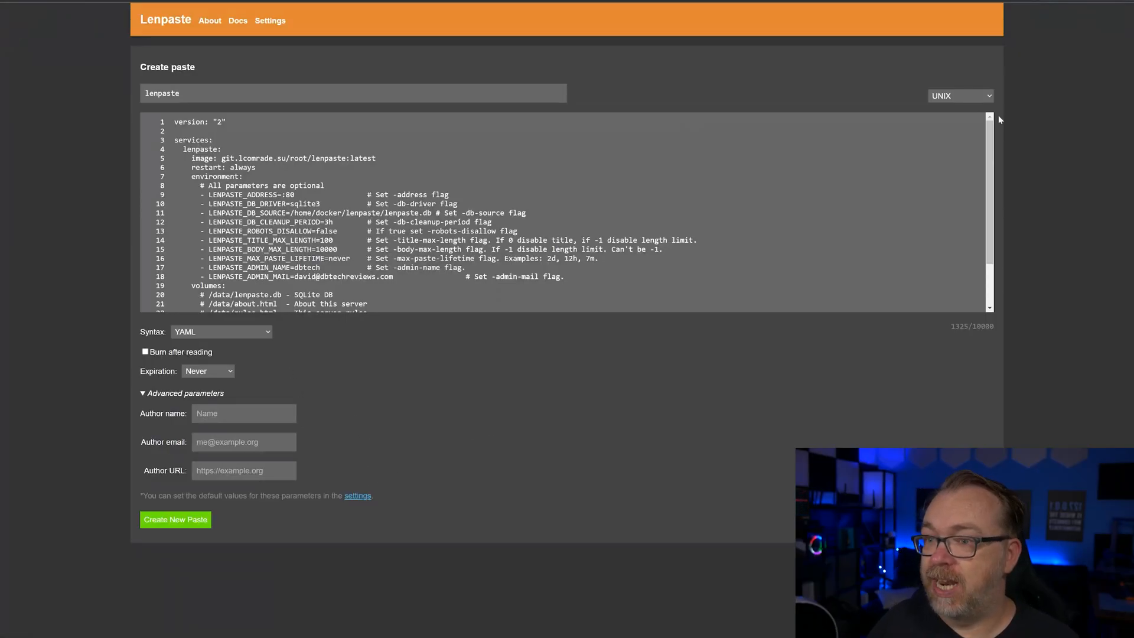
# - Keep UNIX line endings and create the lenpaste paste as published YAML
pyautogui.click(960, 95)
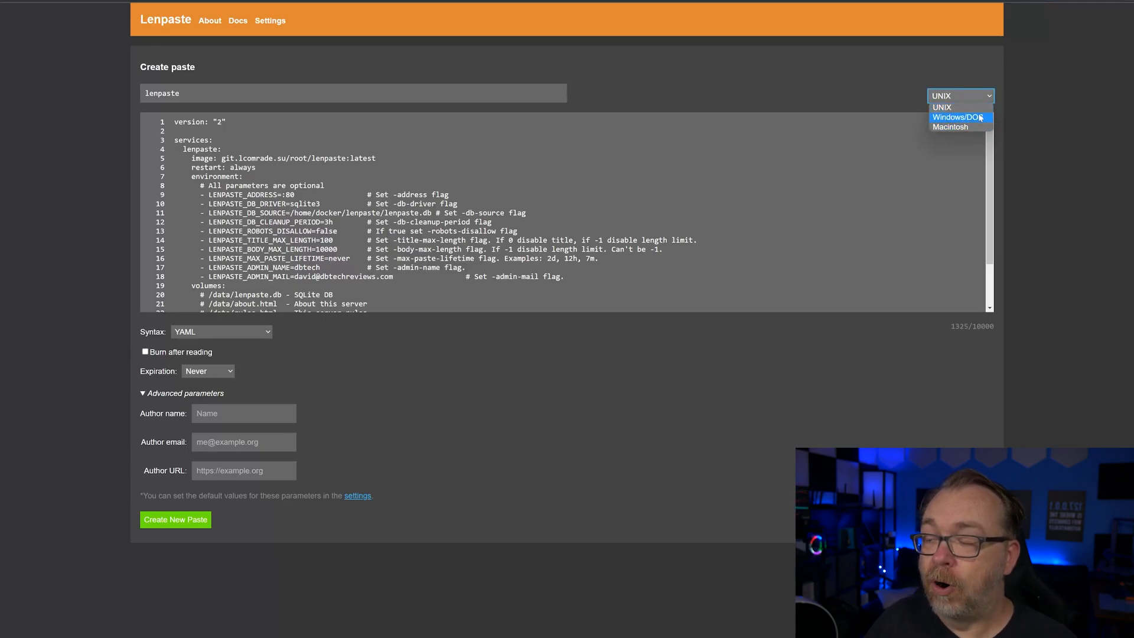
pyautogui.click(960, 95)
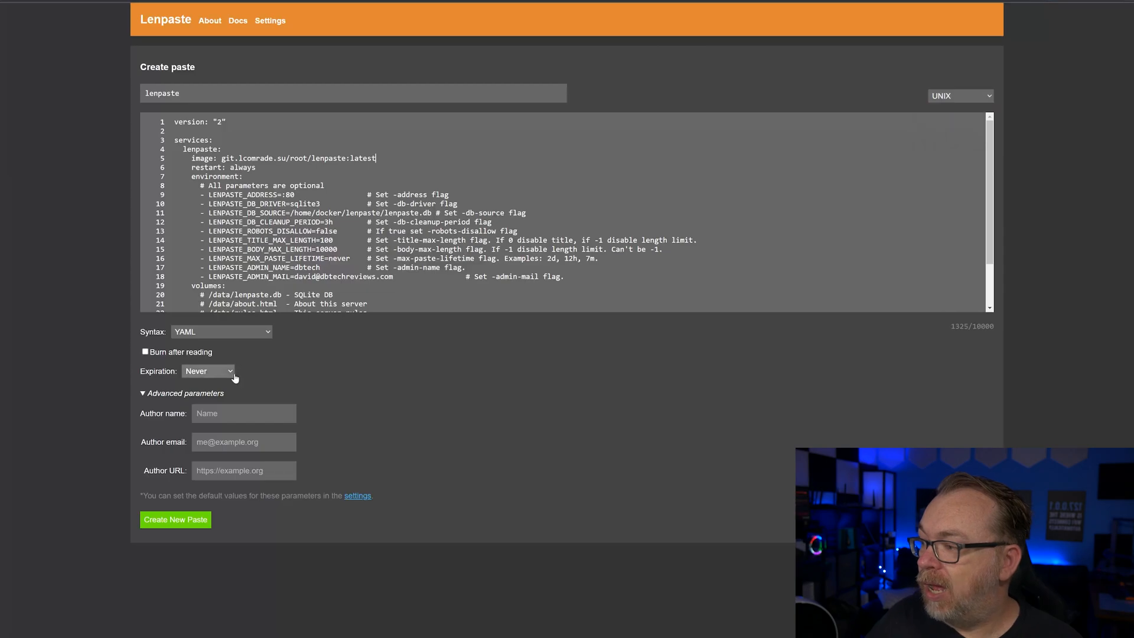
pyautogui.moveTo(305, 344)
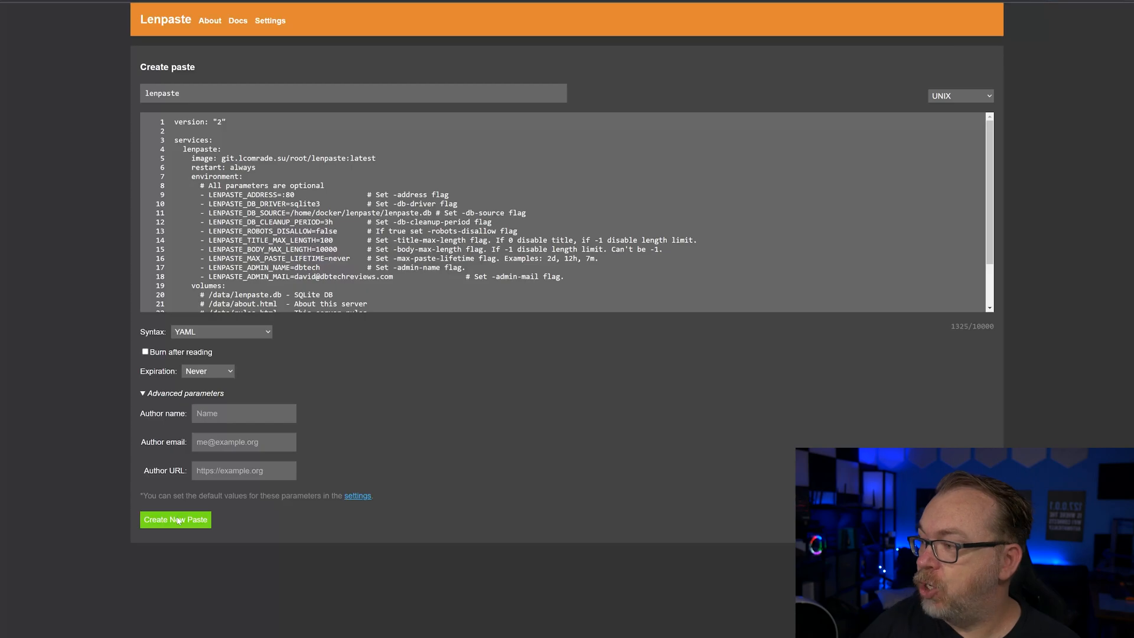
pyautogui.click(175, 520)
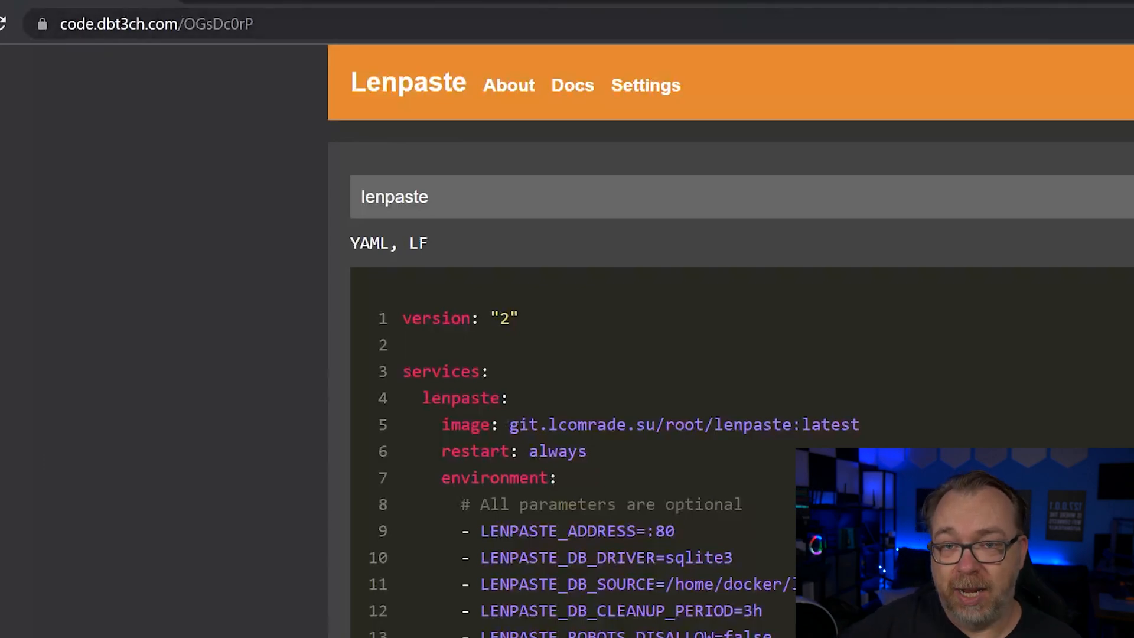
pyautogui.click(156, 23)
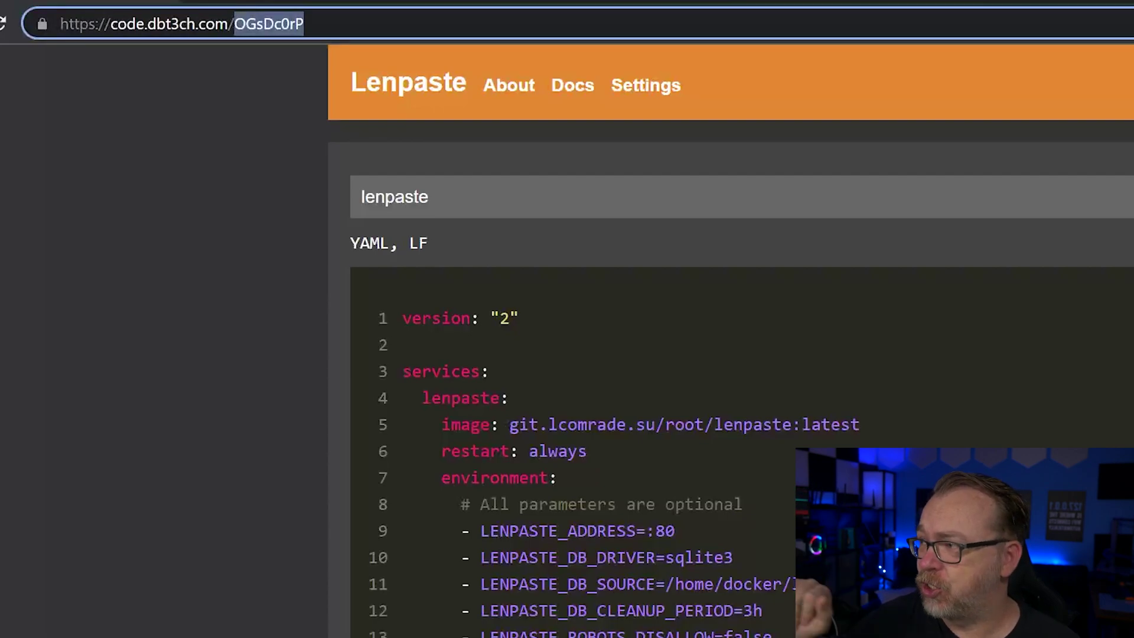
pyautogui.moveTo(515, 499)
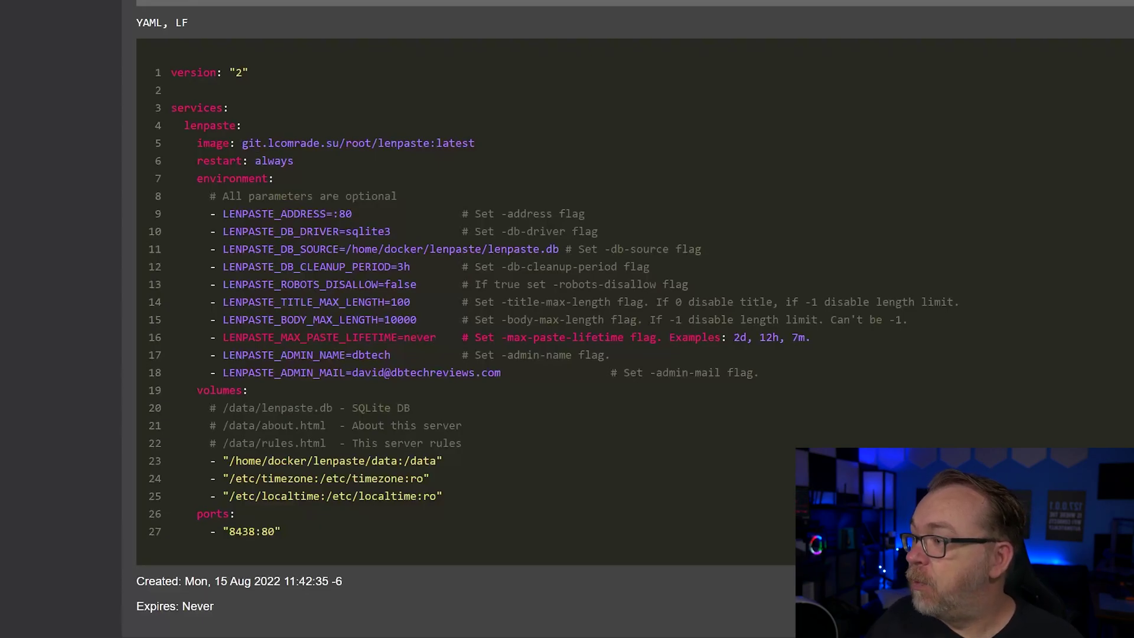
pyautogui.doubleClick(334, 143)
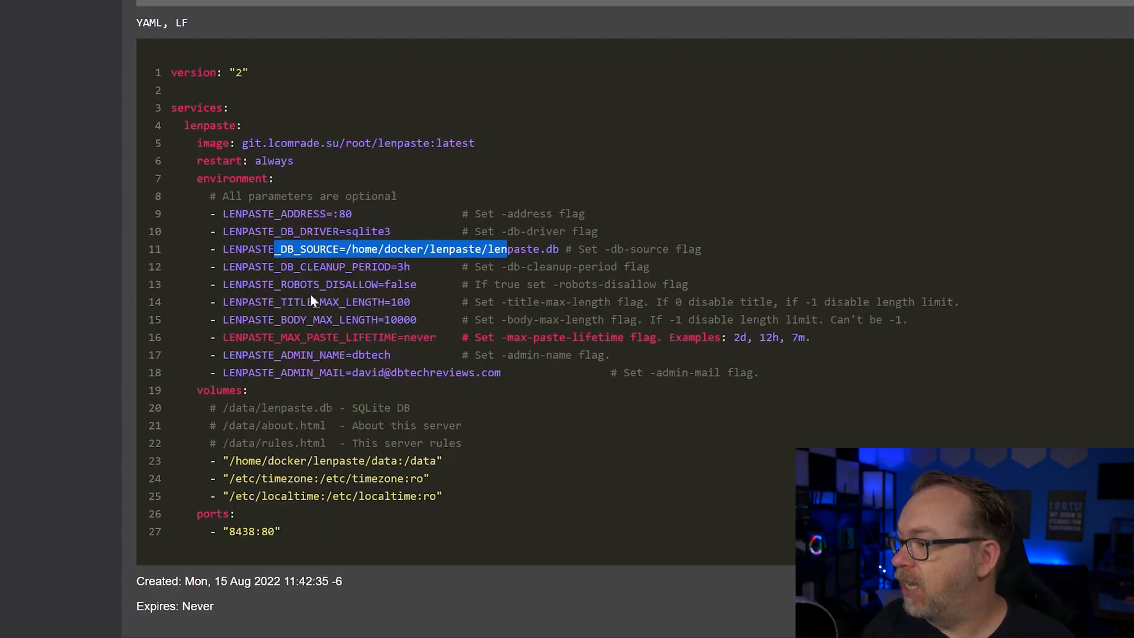
pyautogui.moveTo(579, 298)
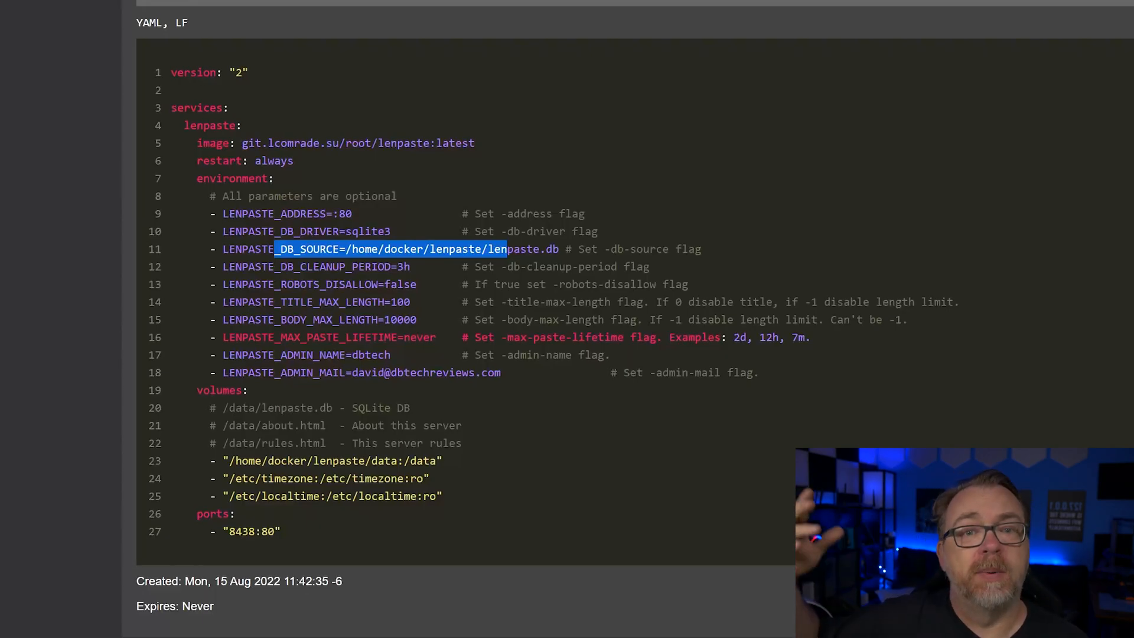
pyautogui.moveTo(414, 366)
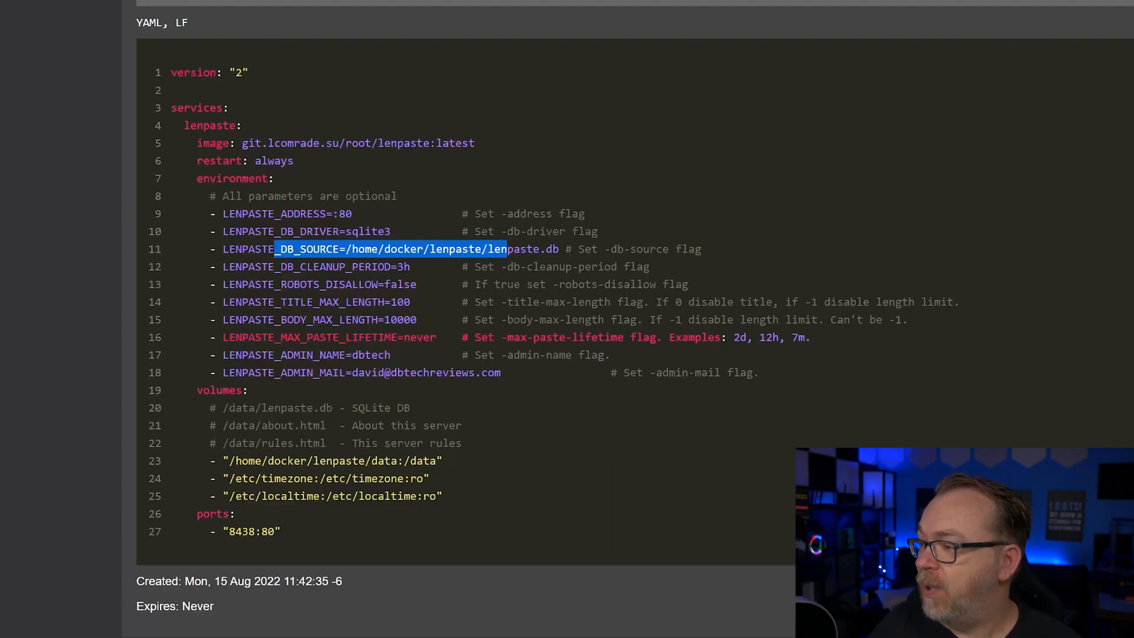
# - Review the Settings and About pages, then highlight port 80 in LENPASTE_ADDRESS on the paste
pyautogui.click(269, 20)
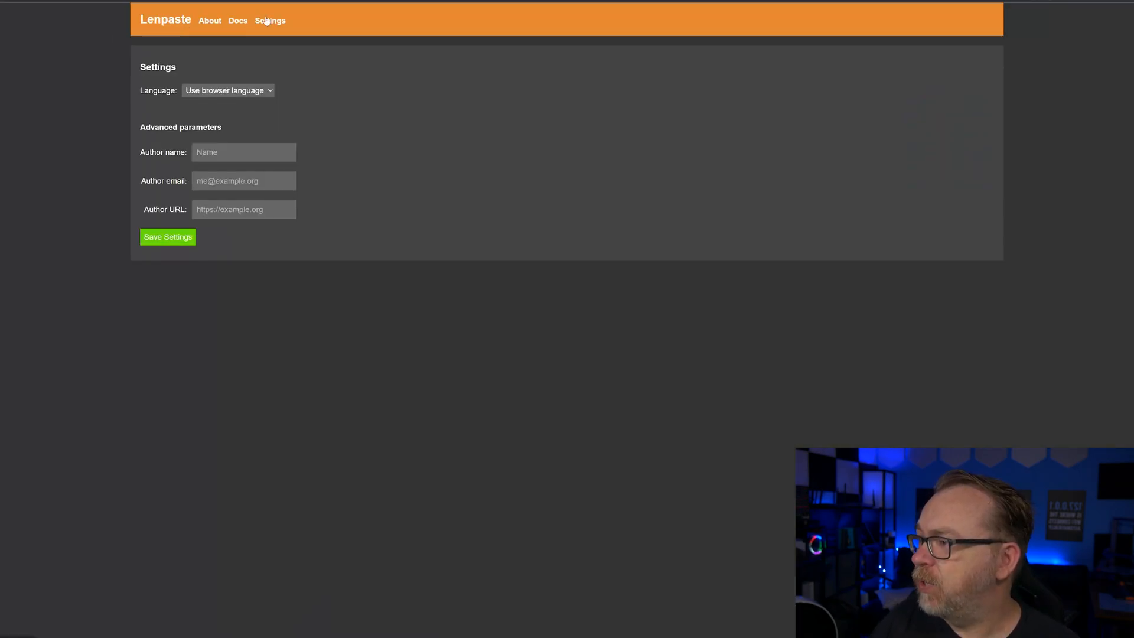
pyautogui.moveTo(237, 30)
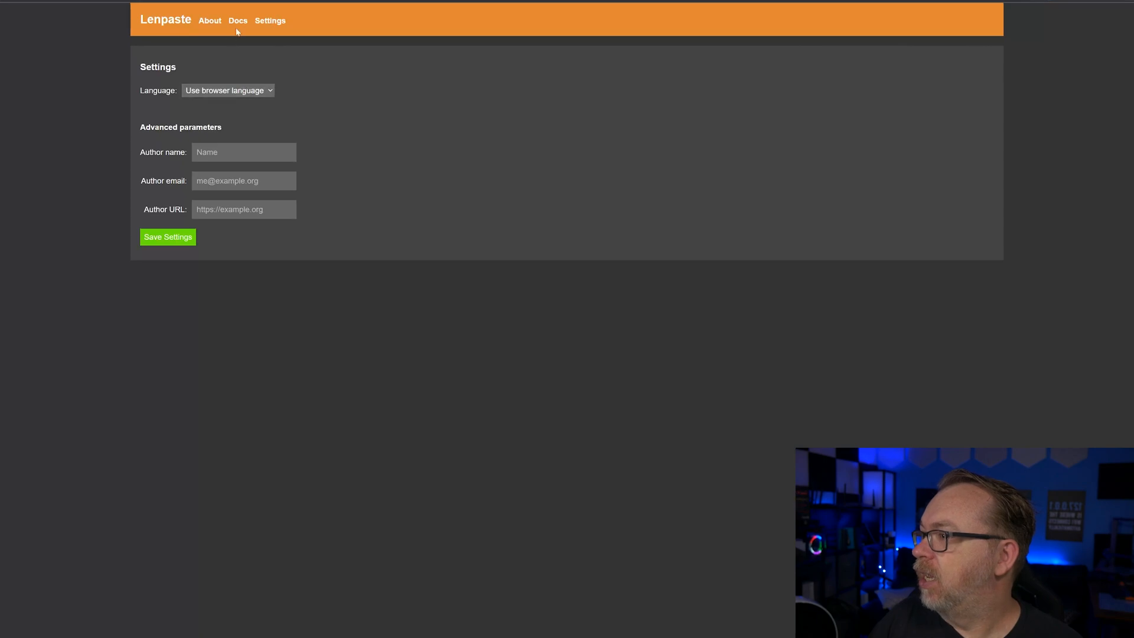
pyautogui.click(209, 20)
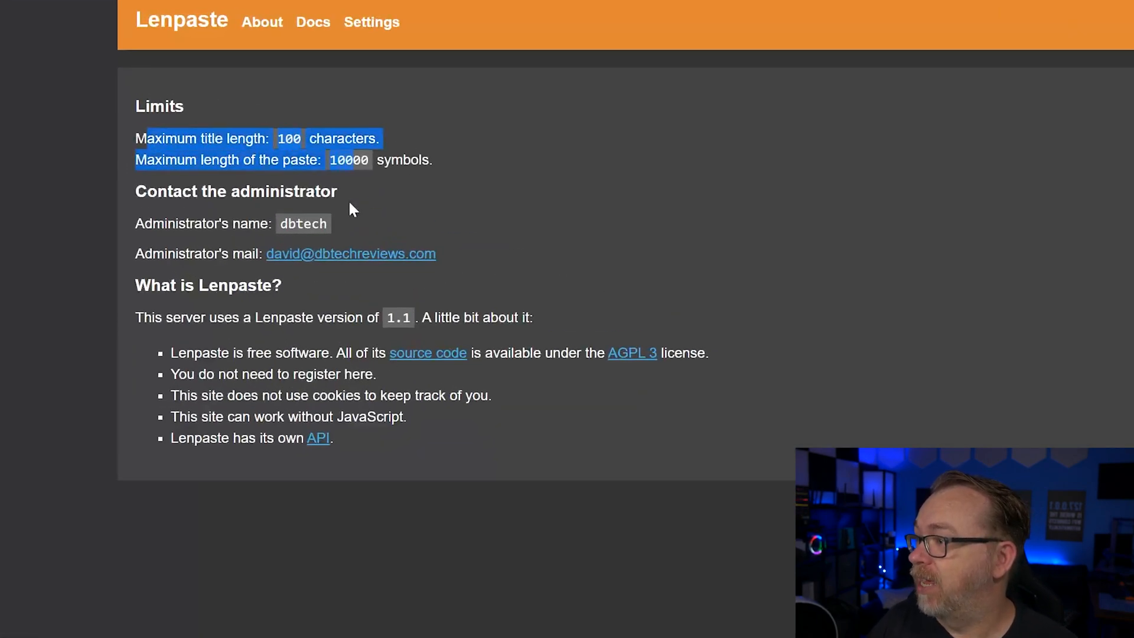
pyautogui.moveTo(112, 83)
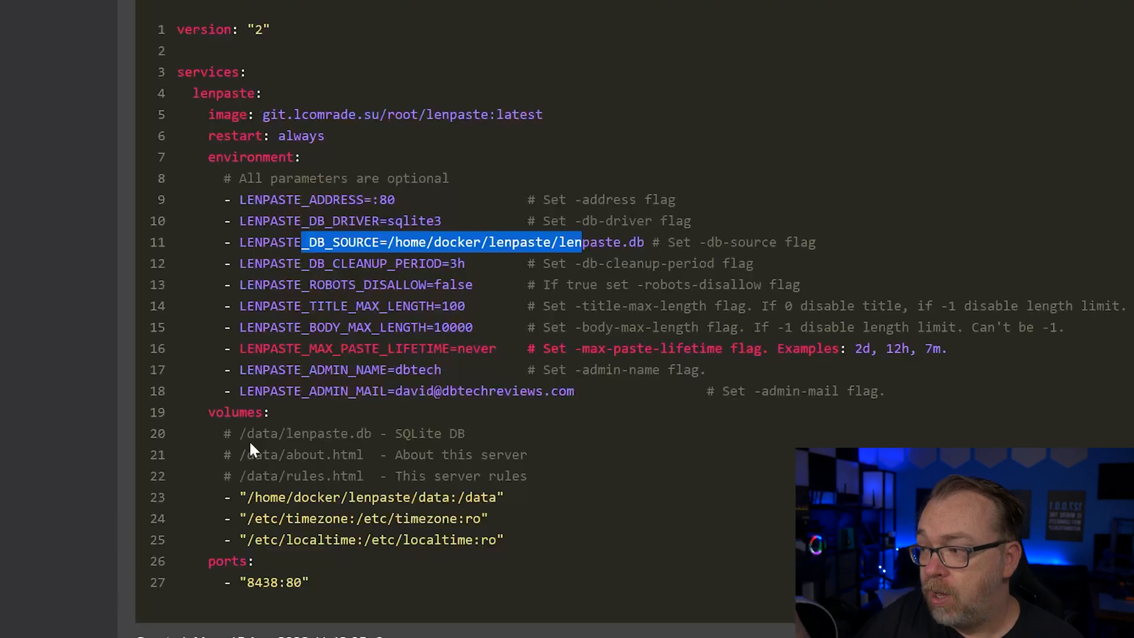
pyautogui.moveTo(295, 470)
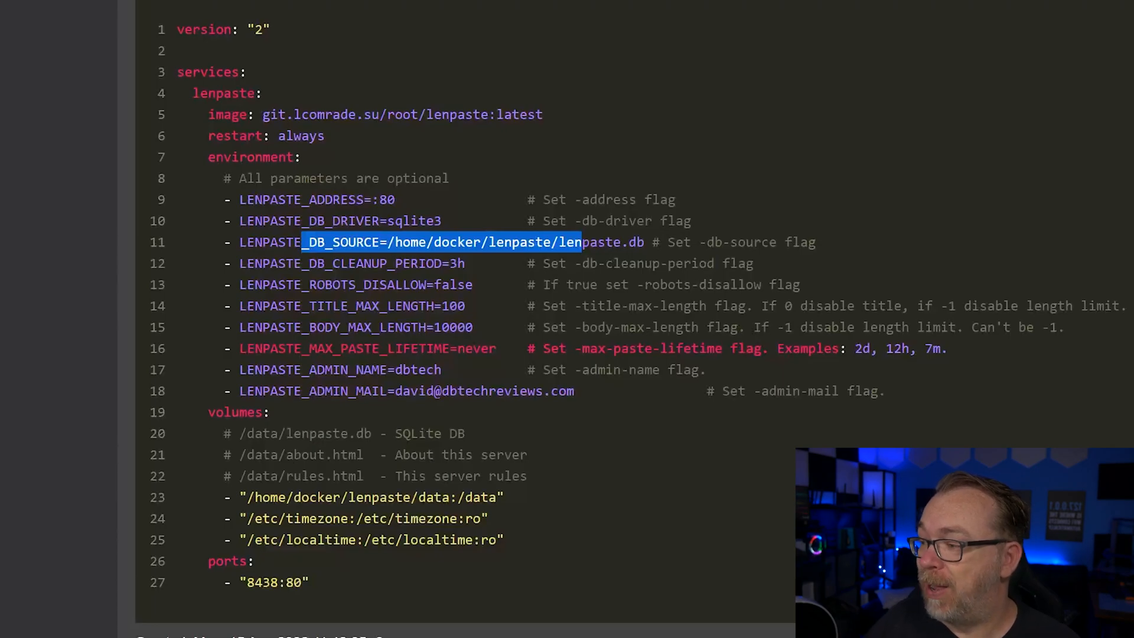
pyautogui.moveTo(328, 535)
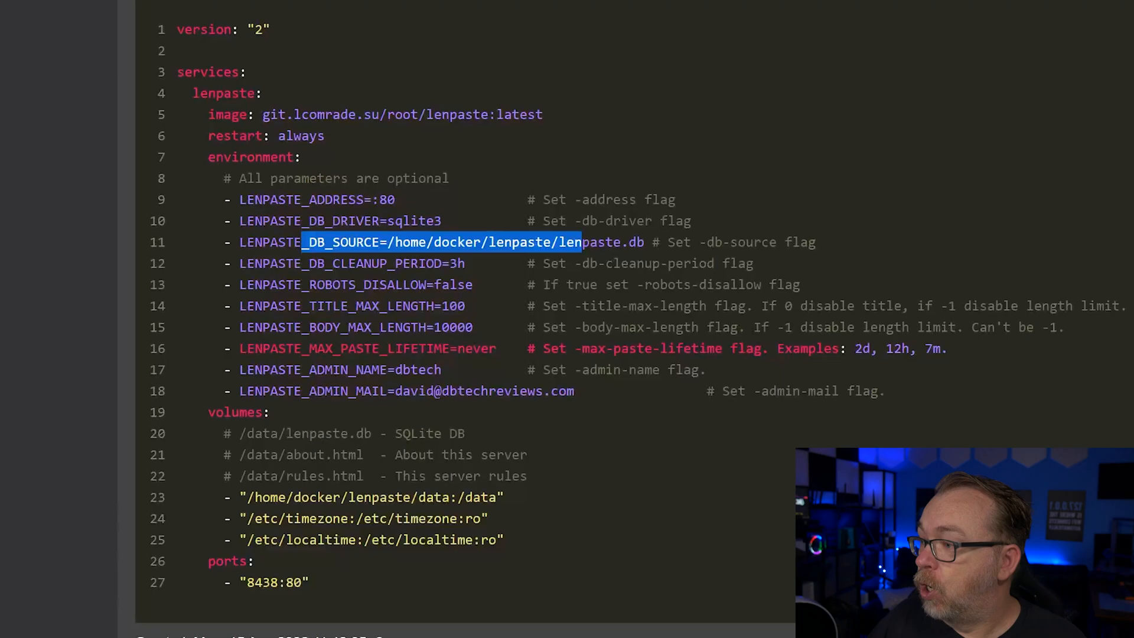
pyautogui.moveTo(476, 445)
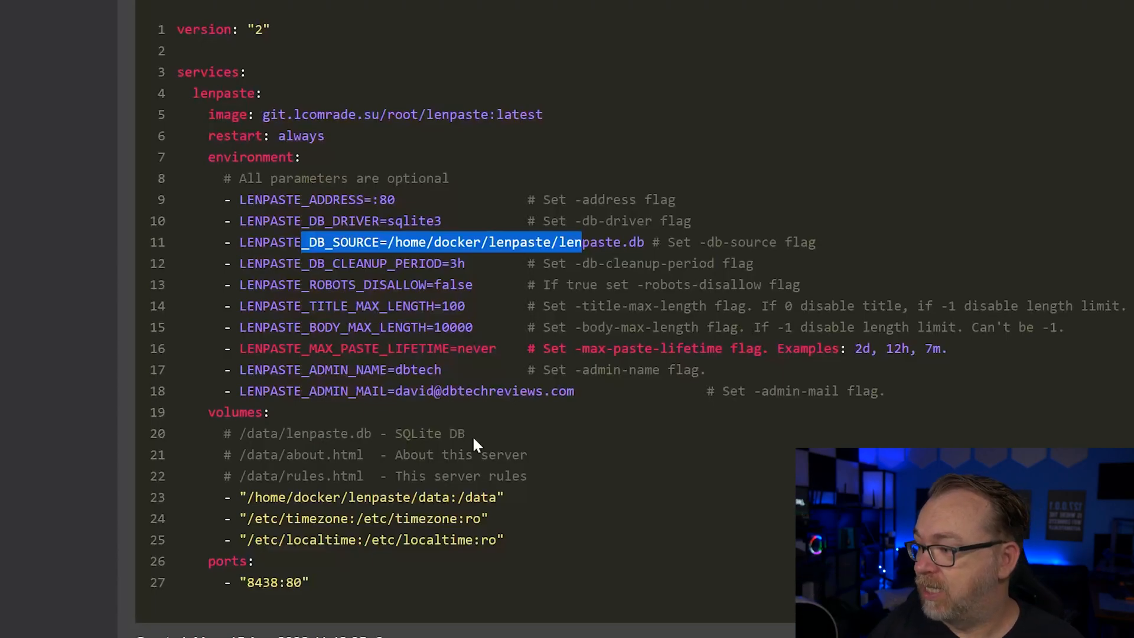
pyautogui.moveTo(328, 534)
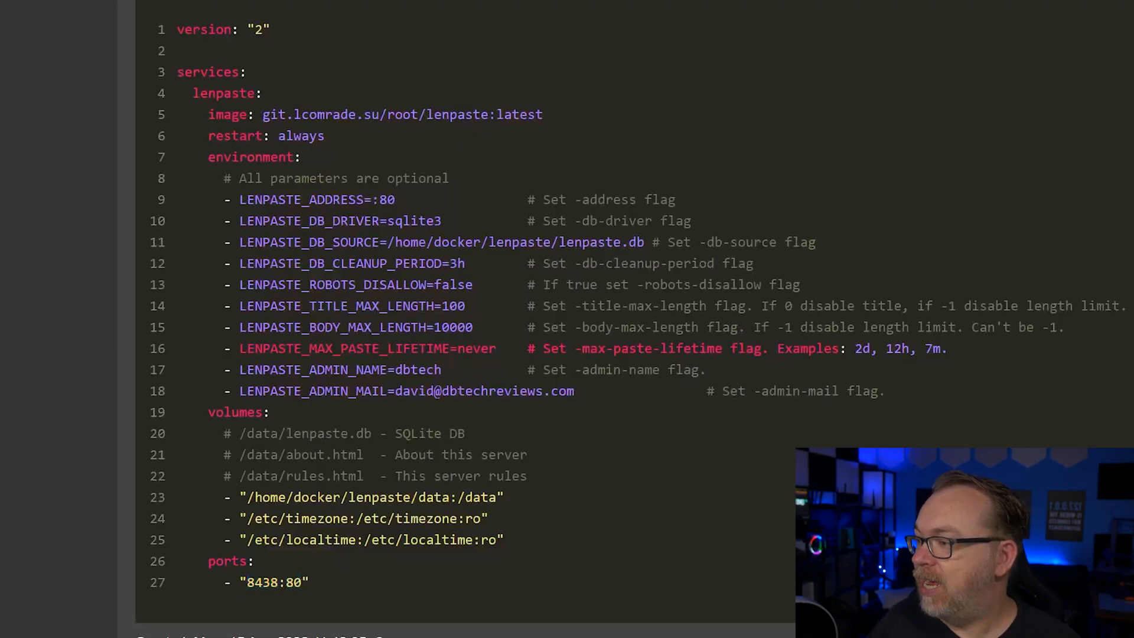
pyautogui.doubleClick(387, 200)
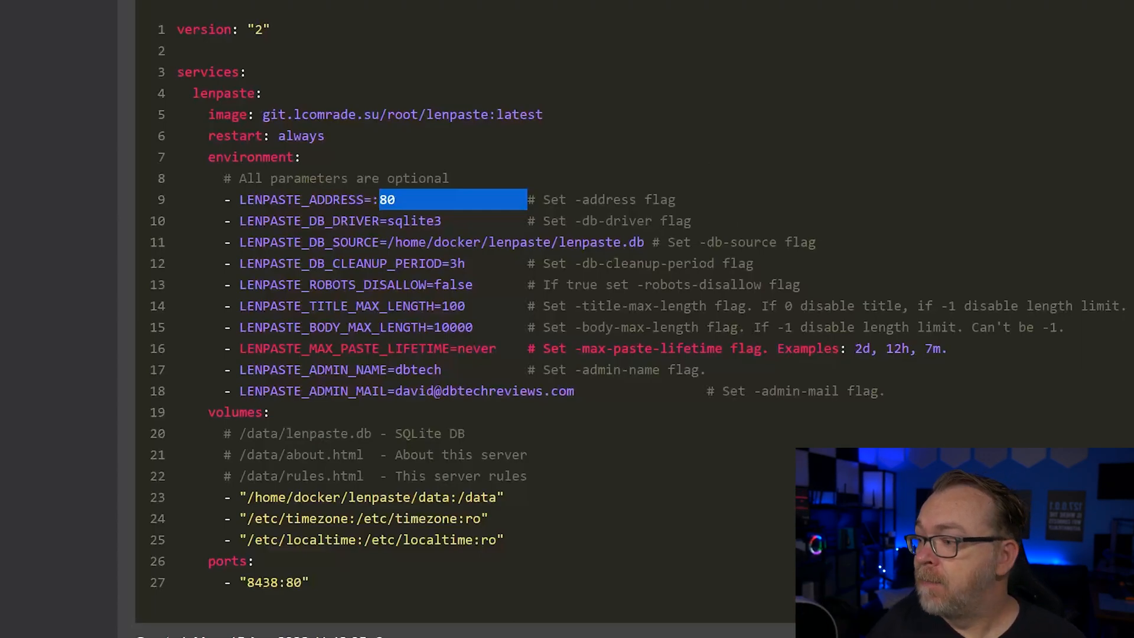
pyautogui.moveTo(958, 202)
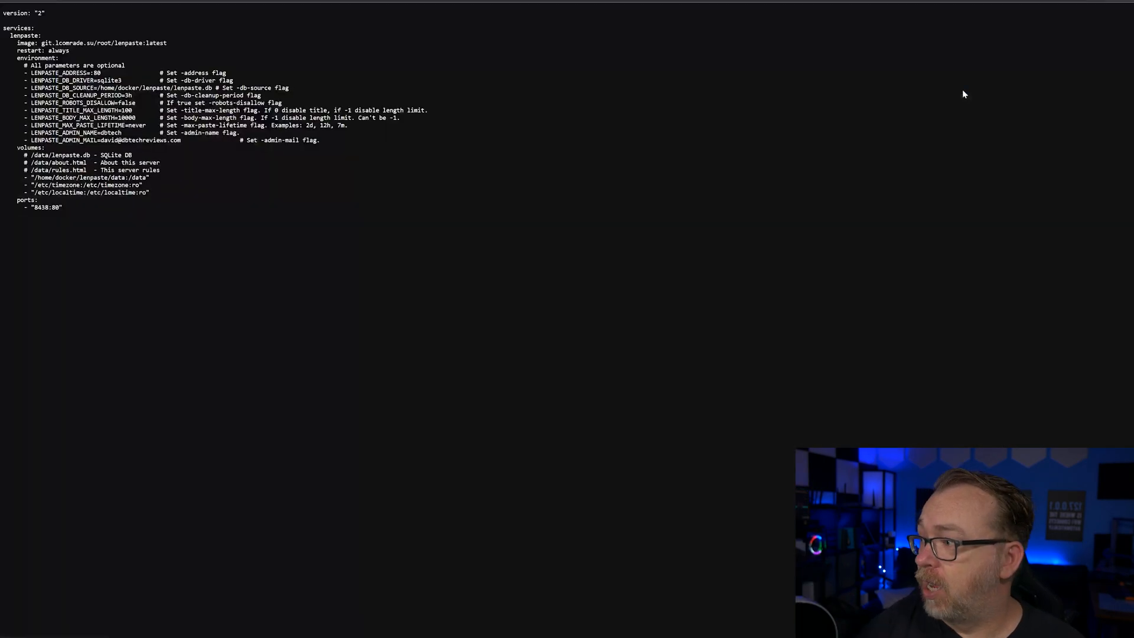
pyautogui.moveTo(471, 220)
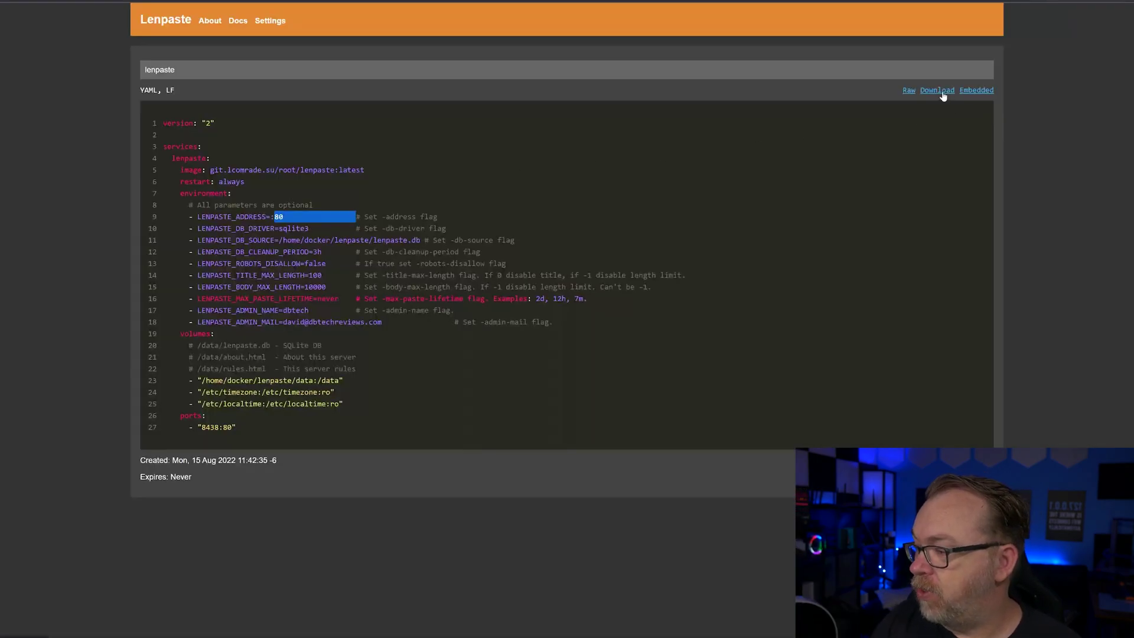
# - Download the paste as lenpaste.yaml, view its Embedded version, then the Documentation listing API v1
pyautogui.click(937, 89)
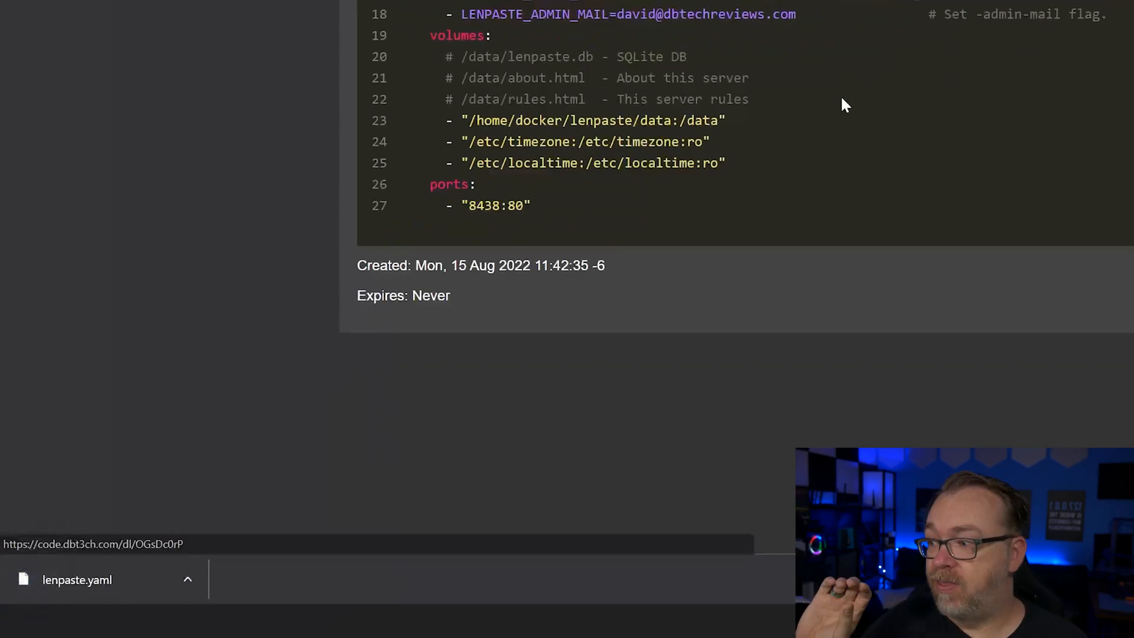
pyautogui.moveTo(746, 130)
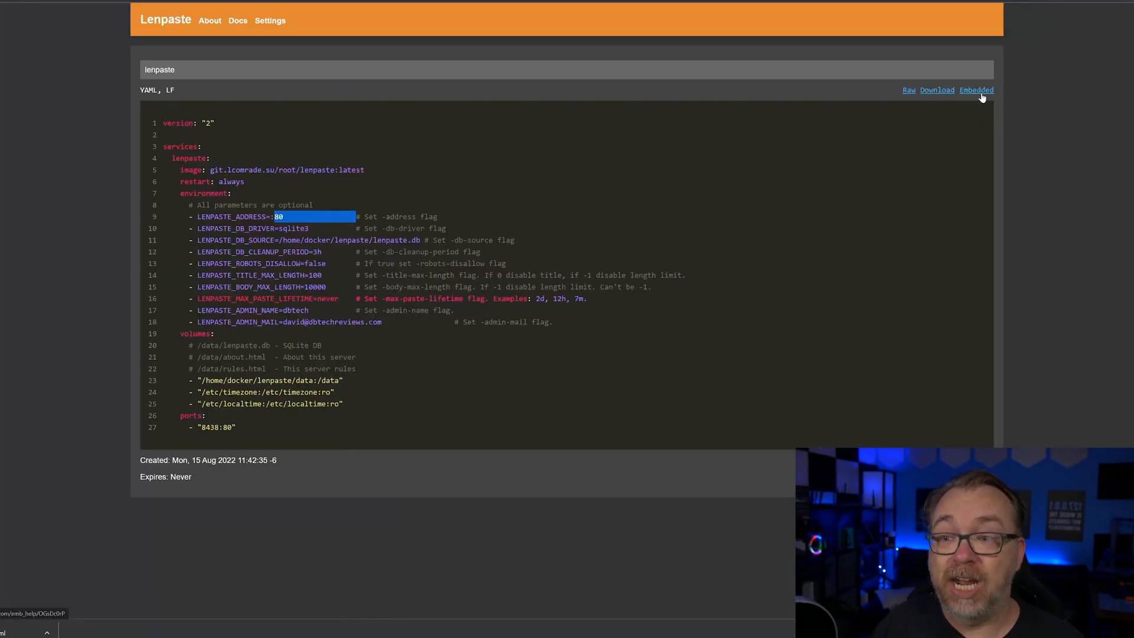
pyautogui.click(976, 89)
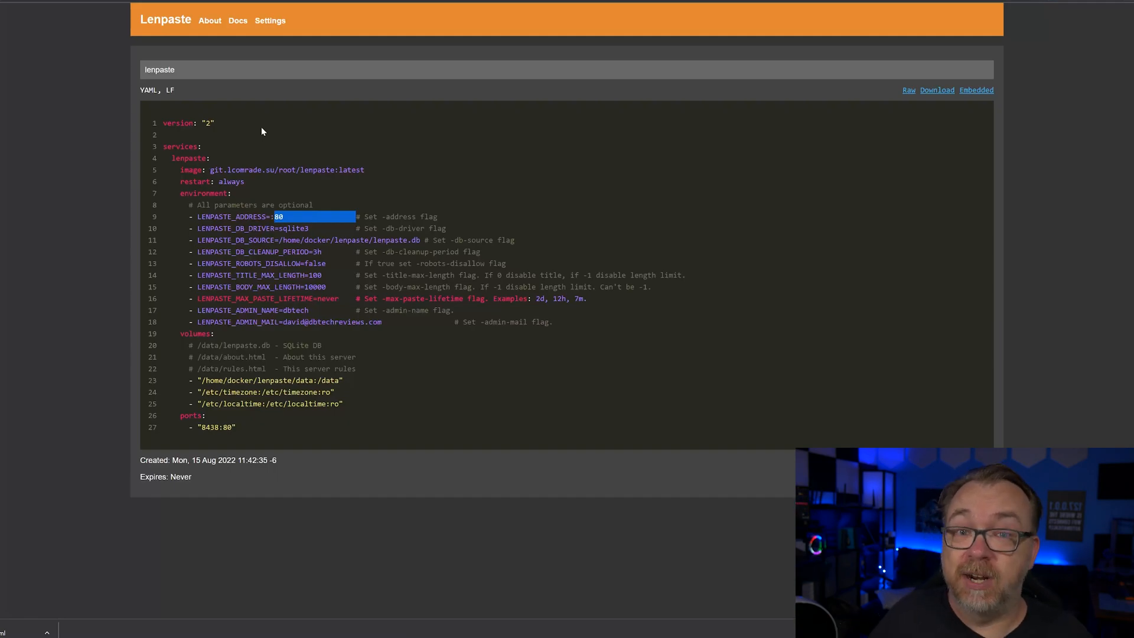
pyautogui.moveTo(266, 95)
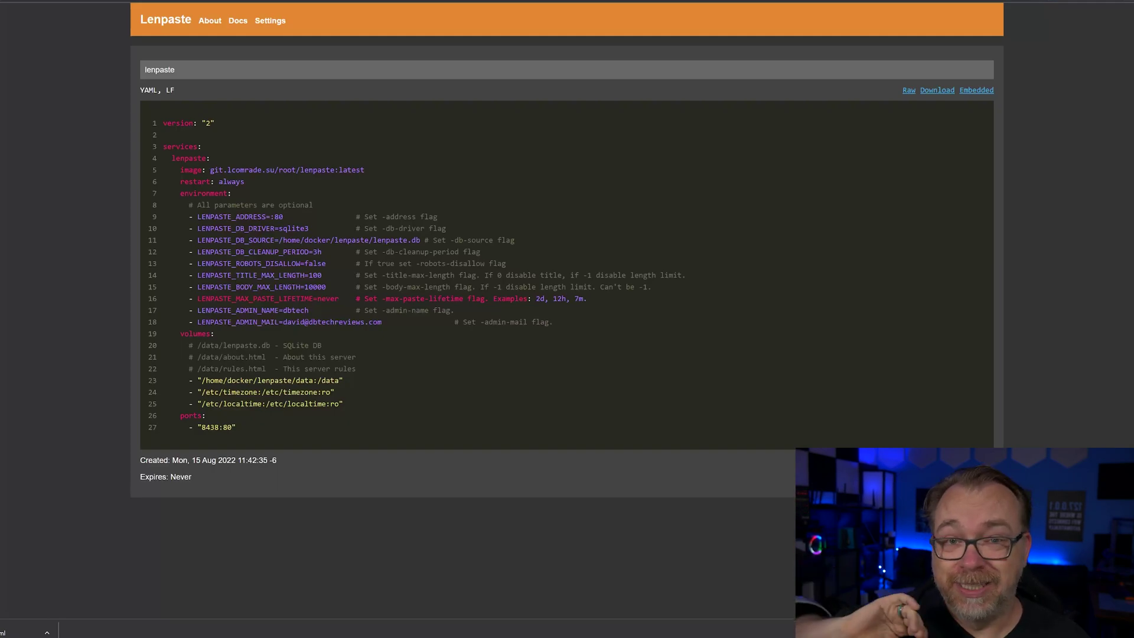
pyautogui.moveTo(249, 150)
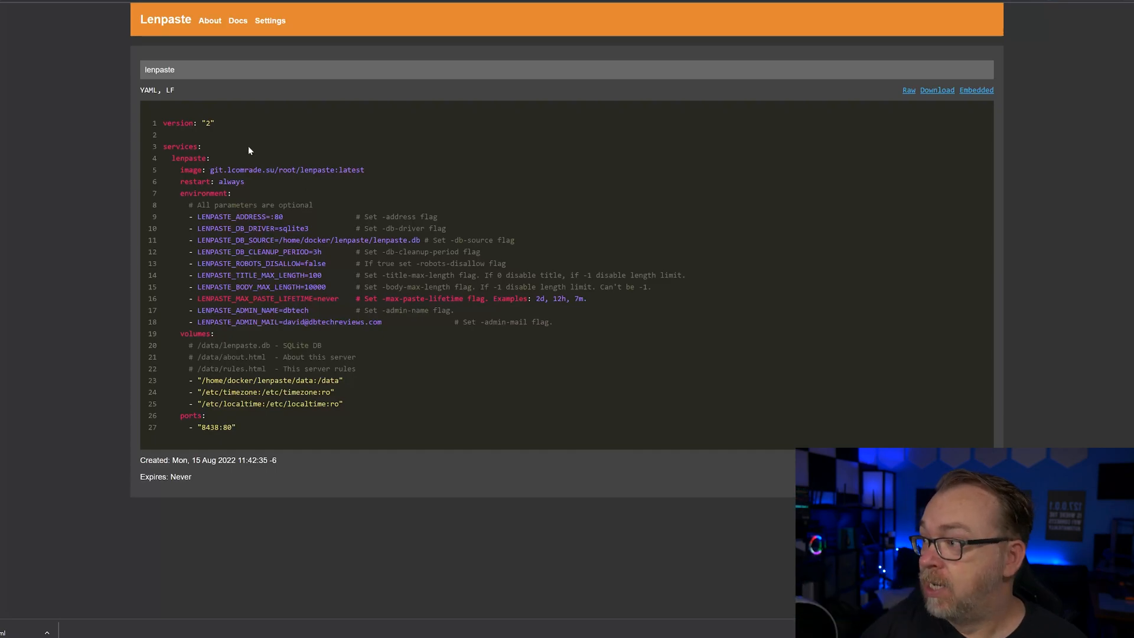
pyautogui.moveTo(250, 83)
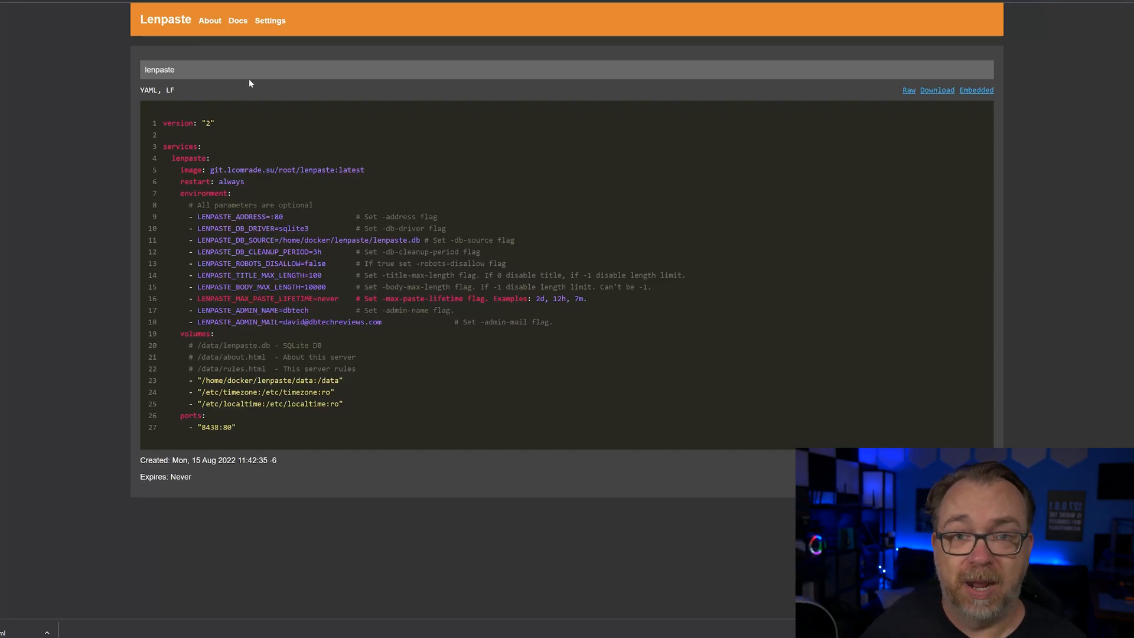
pyautogui.click(237, 20)
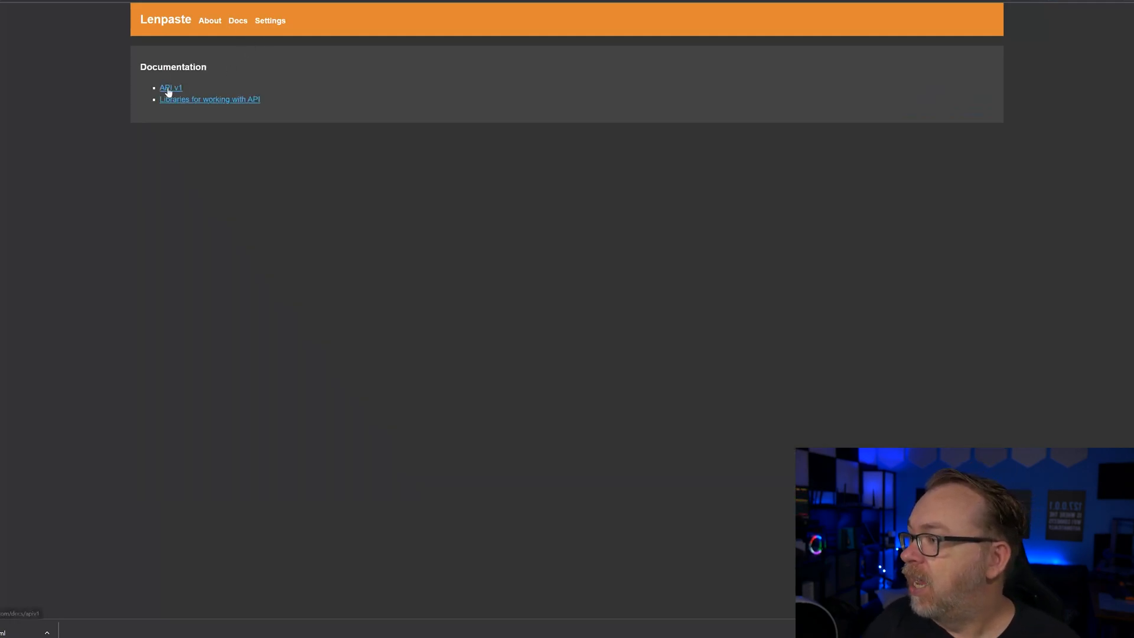
pyautogui.click(170, 88)
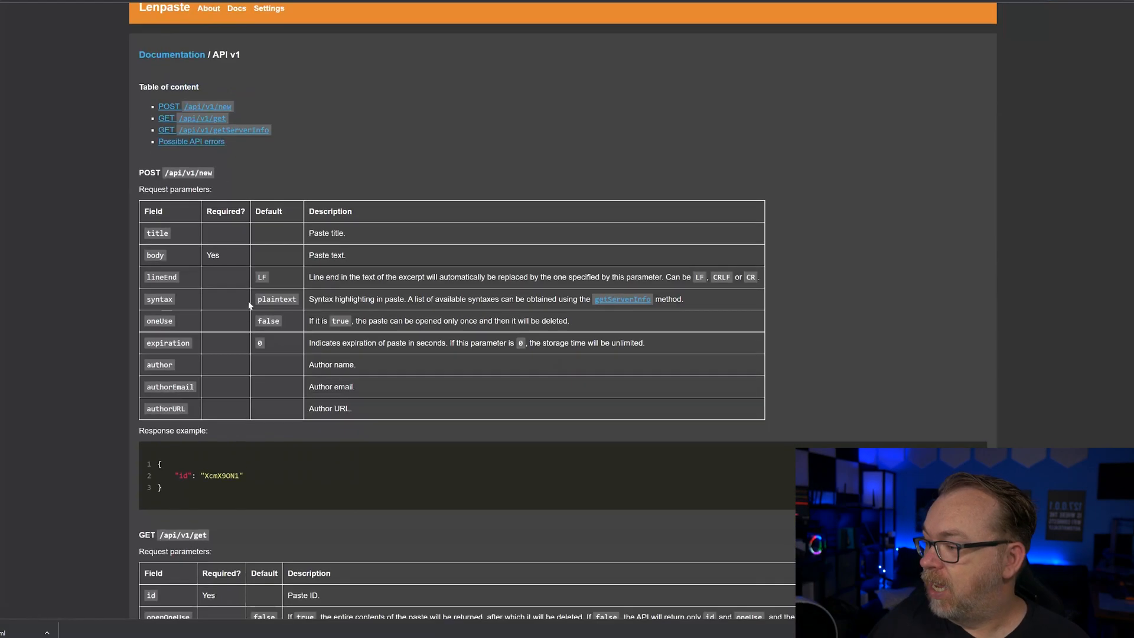
pyautogui.scroll(-3)
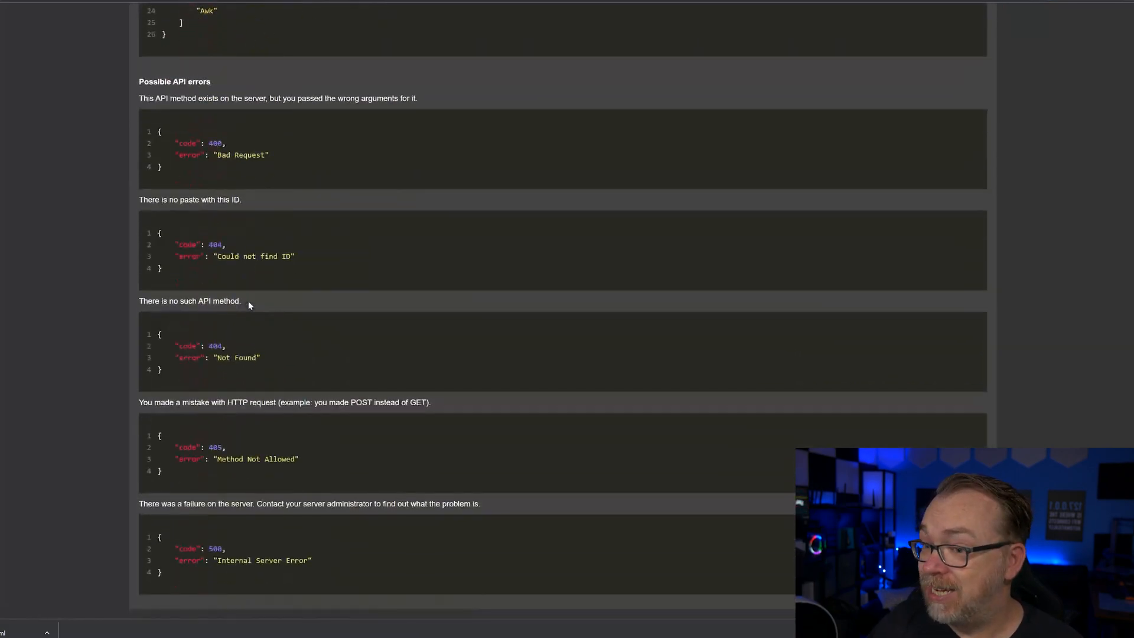
pyautogui.scroll(3)
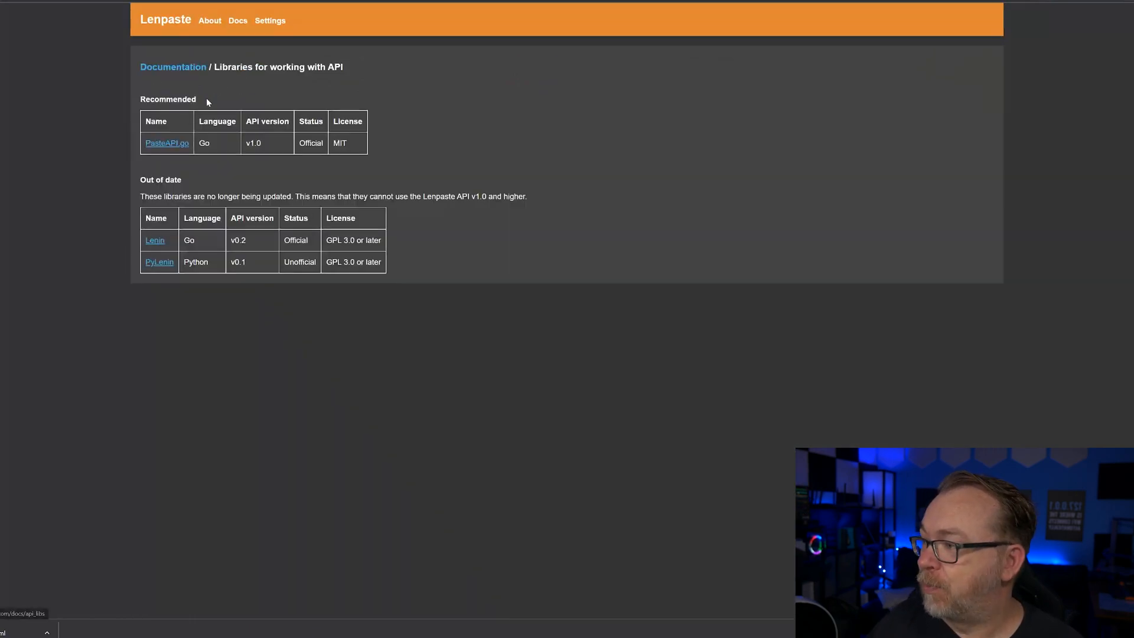
pyautogui.moveTo(189, 169)
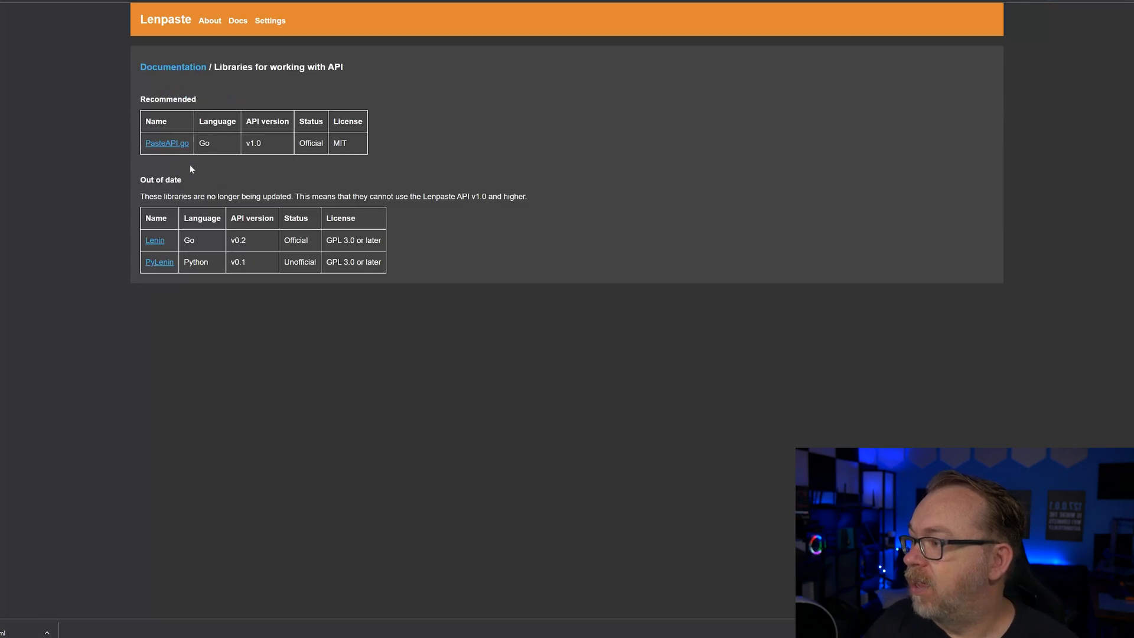
pyautogui.moveTo(159, 162)
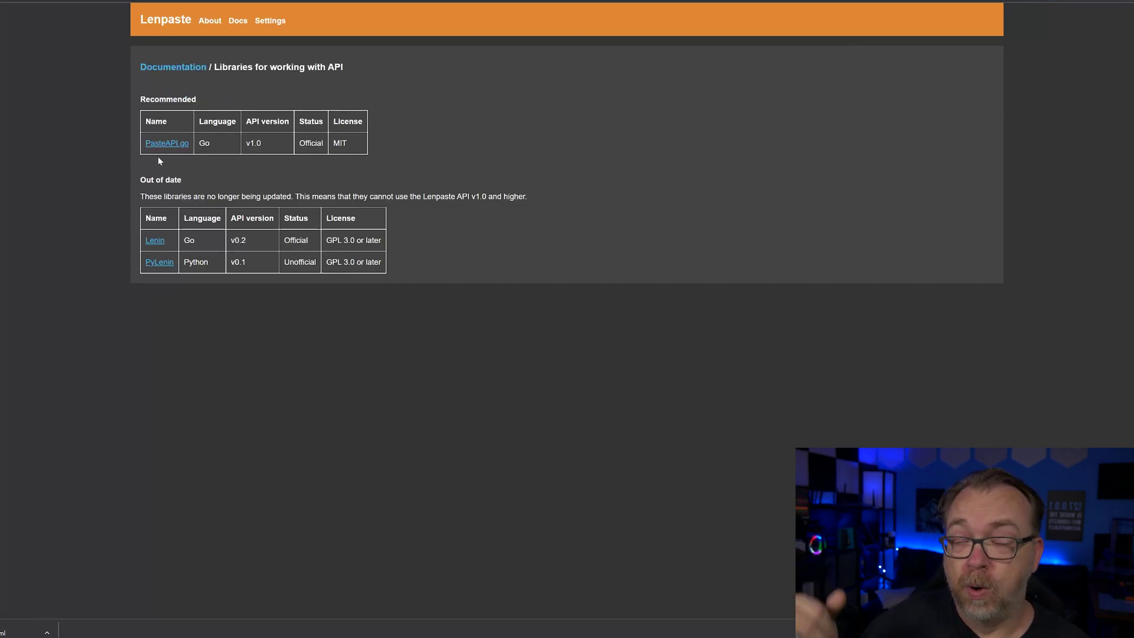
pyautogui.moveTo(294, 153)
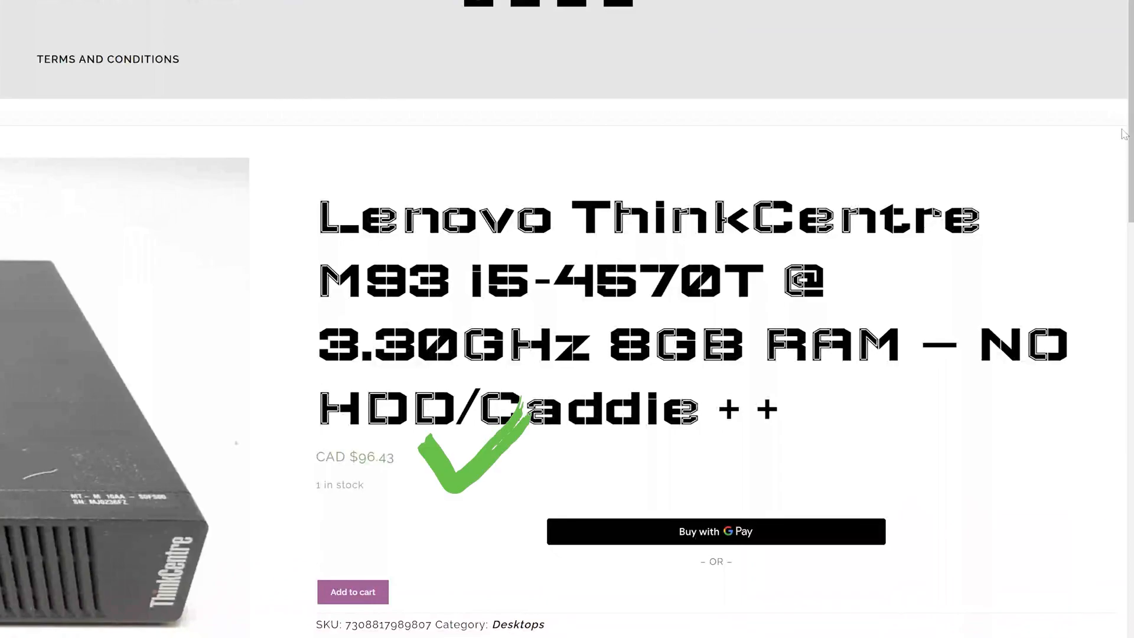
pyautogui.click(471, 12)
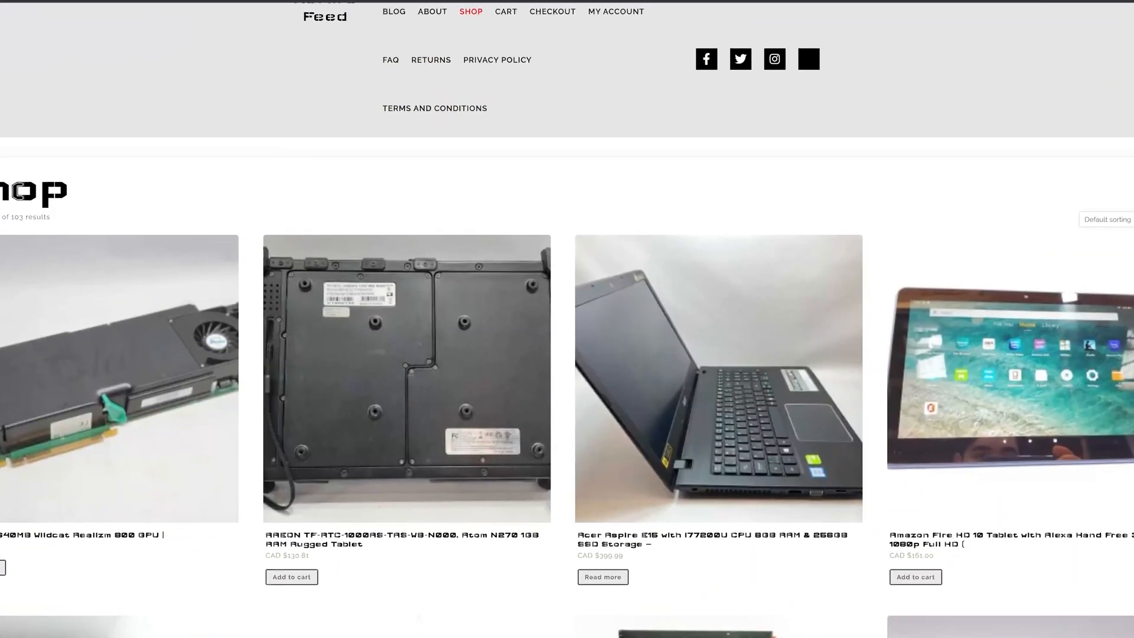
pyautogui.scroll(-3)
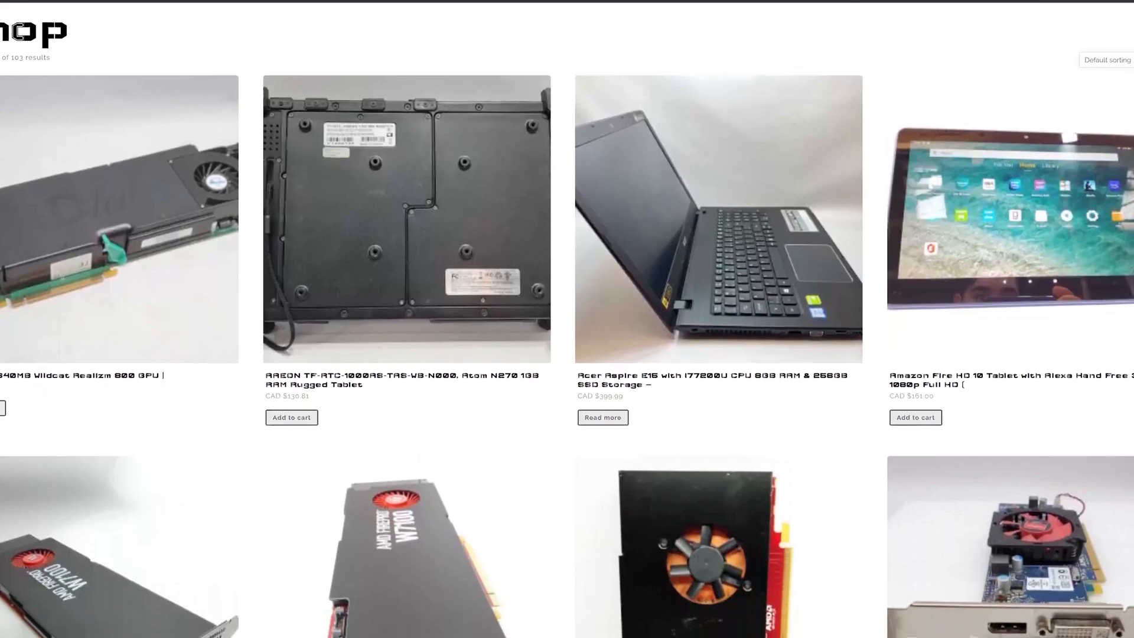
pyautogui.scroll(-3)
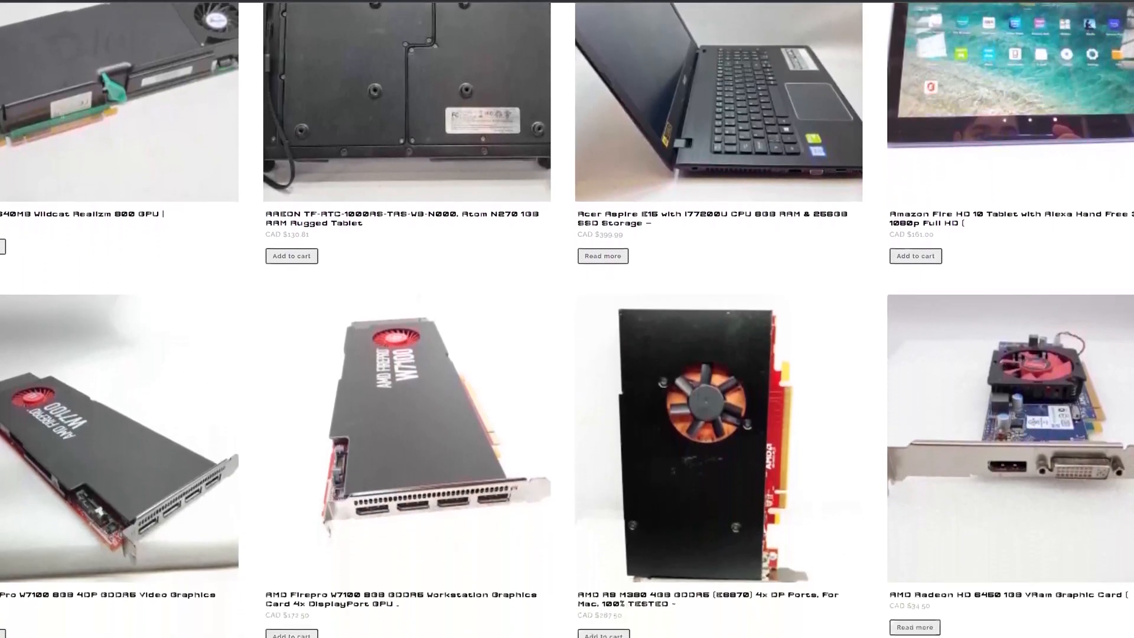
pyautogui.scroll(-3)
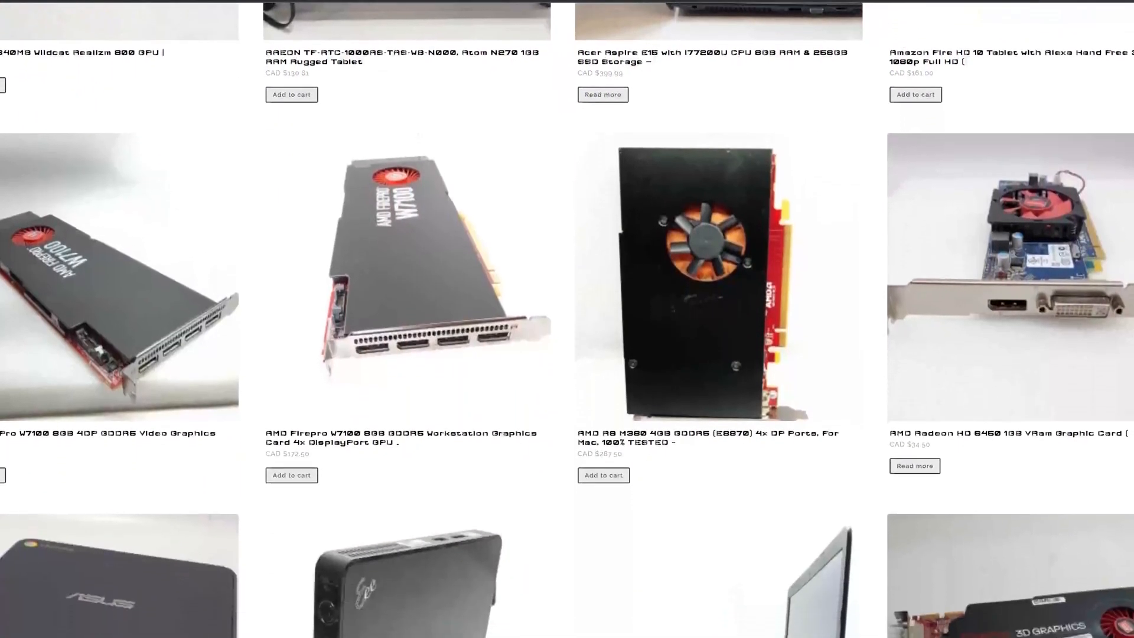
pyautogui.scroll(-3)
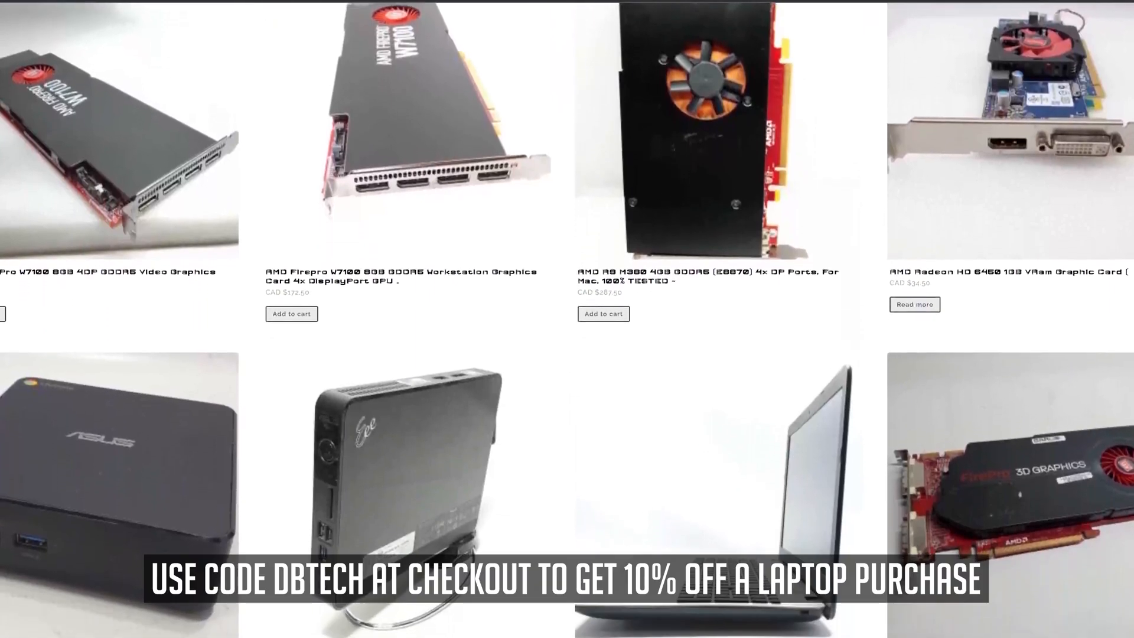
pyautogui.scroll(-3)
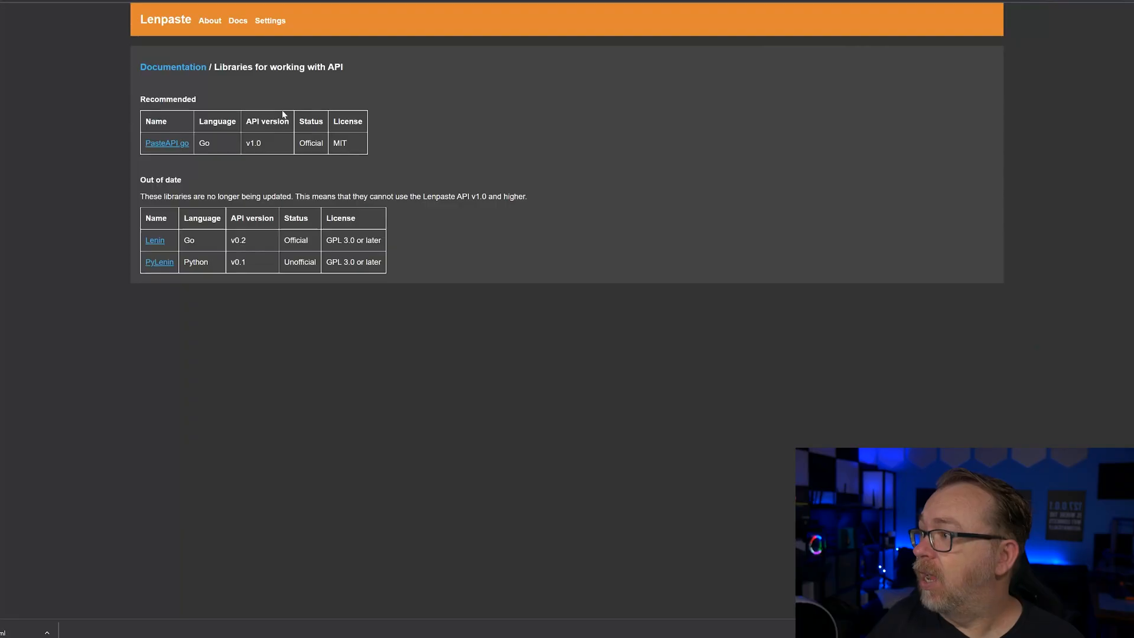
# - Add version: "2" at the top of the compose in the Web editor and deploy the Lenpaste stack
pyautogui.click(167, 143)
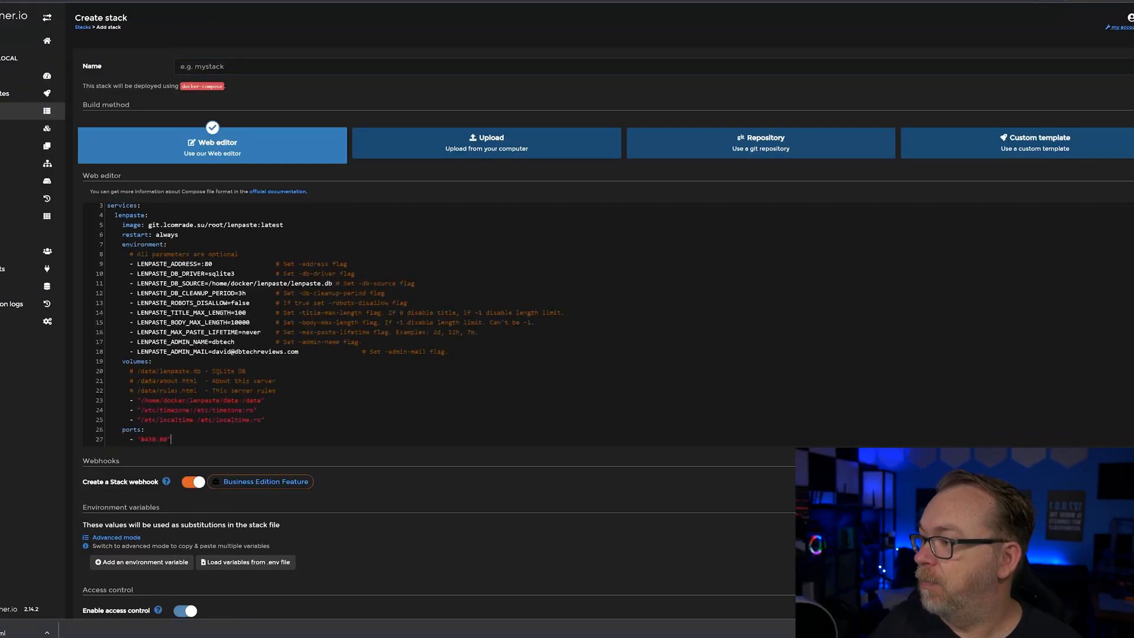
pyautogui.write('version: "2"')
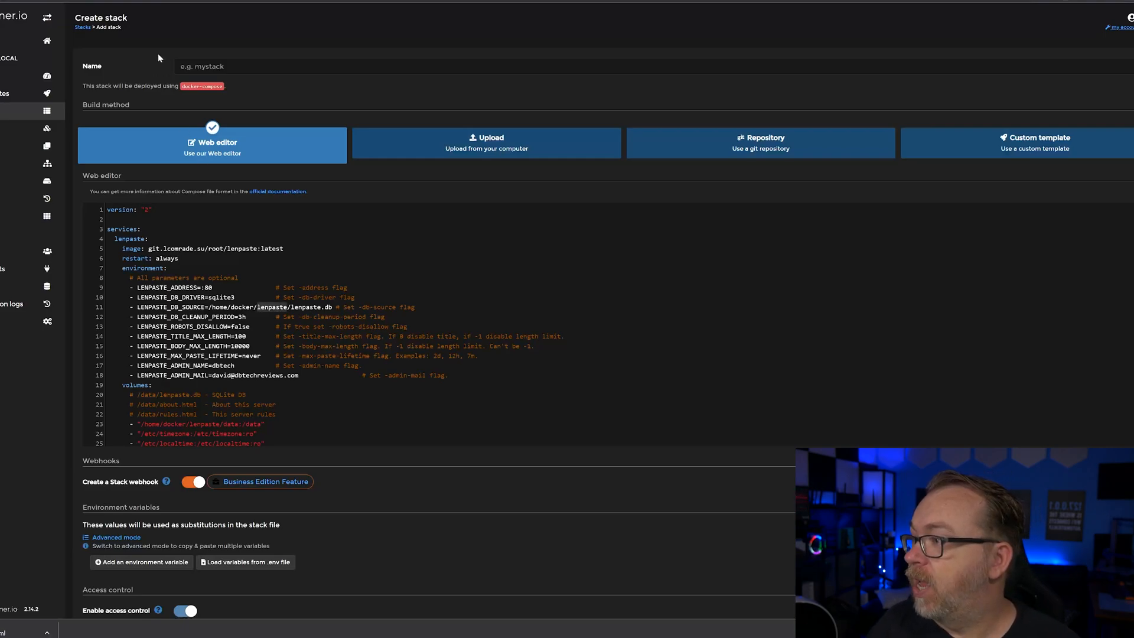
pyautogui.scroll(-3)
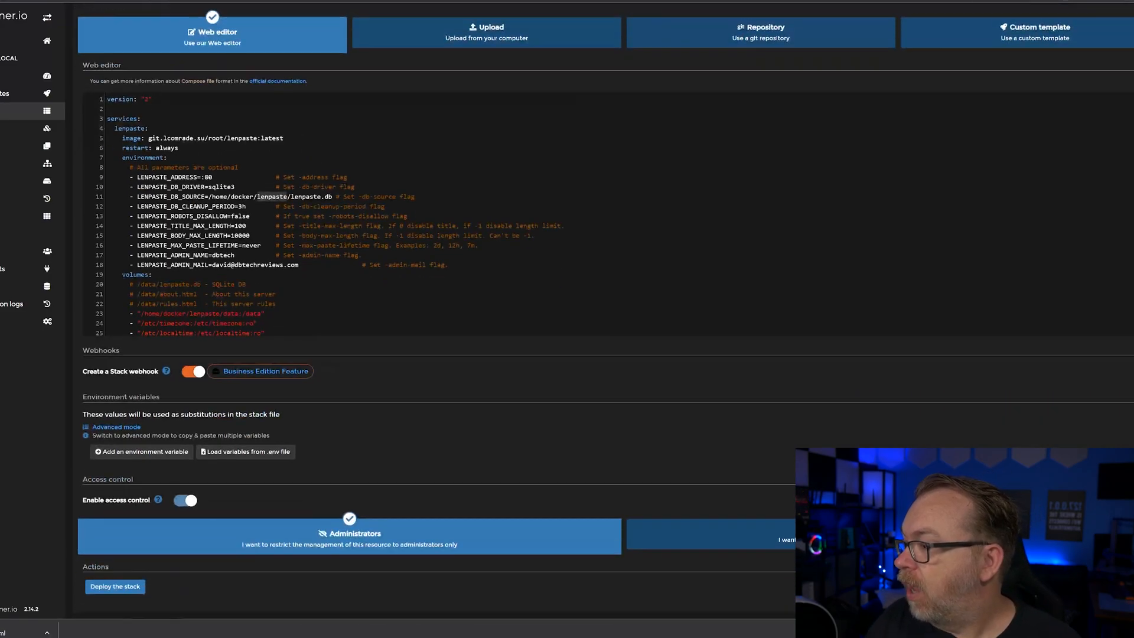
pyautogui.scroll(-3)
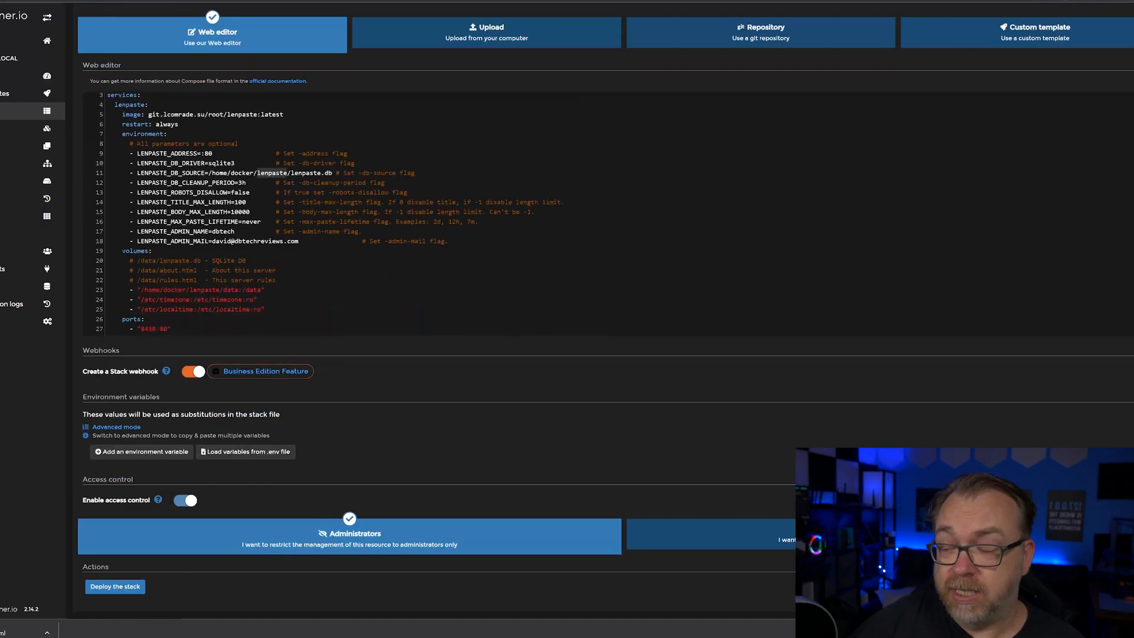
pyautogui.click(114, 586)
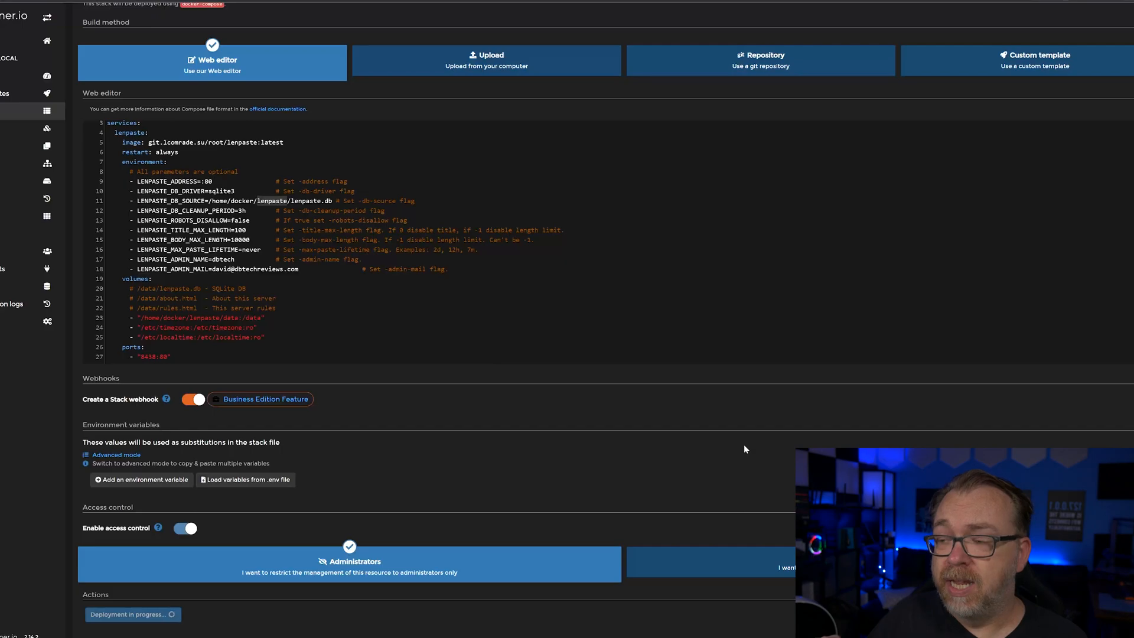
pyautogui.moveTo(746, 426)
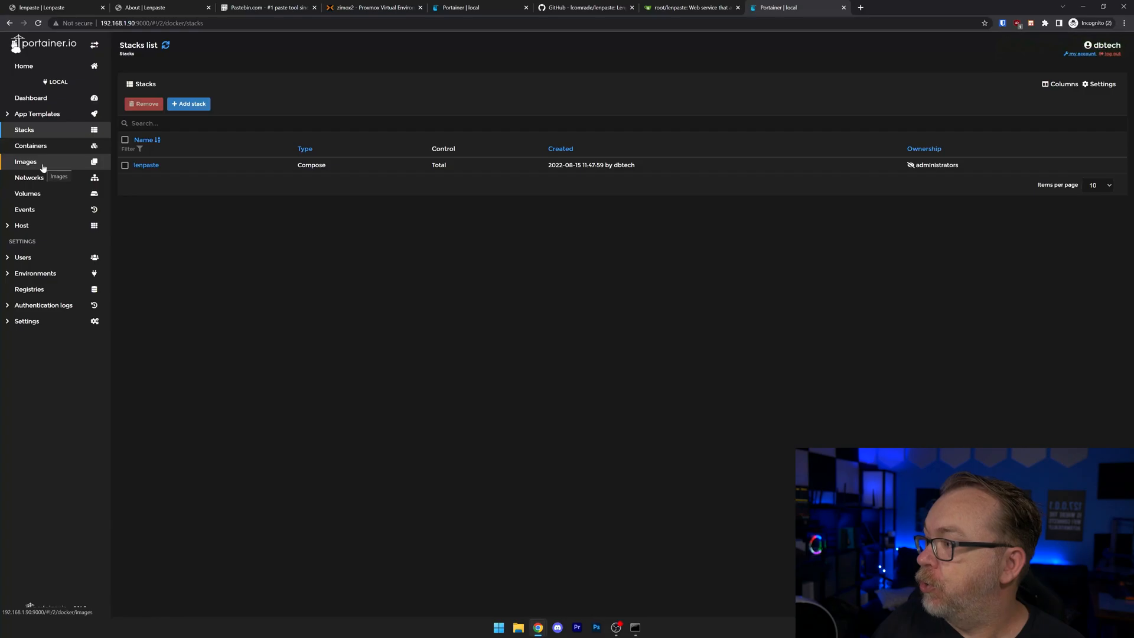
# - Check the pulled image and running lenpaste container, trying its published port 8438 link
pyautogui.click(25, 161)
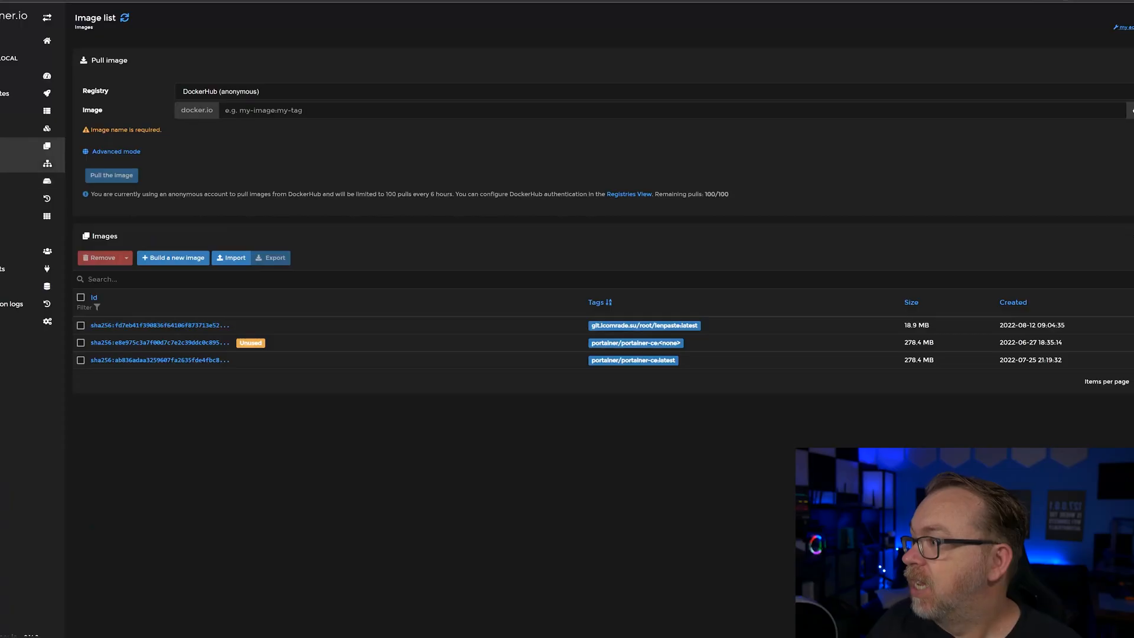
pyautogui.click(46, 127)
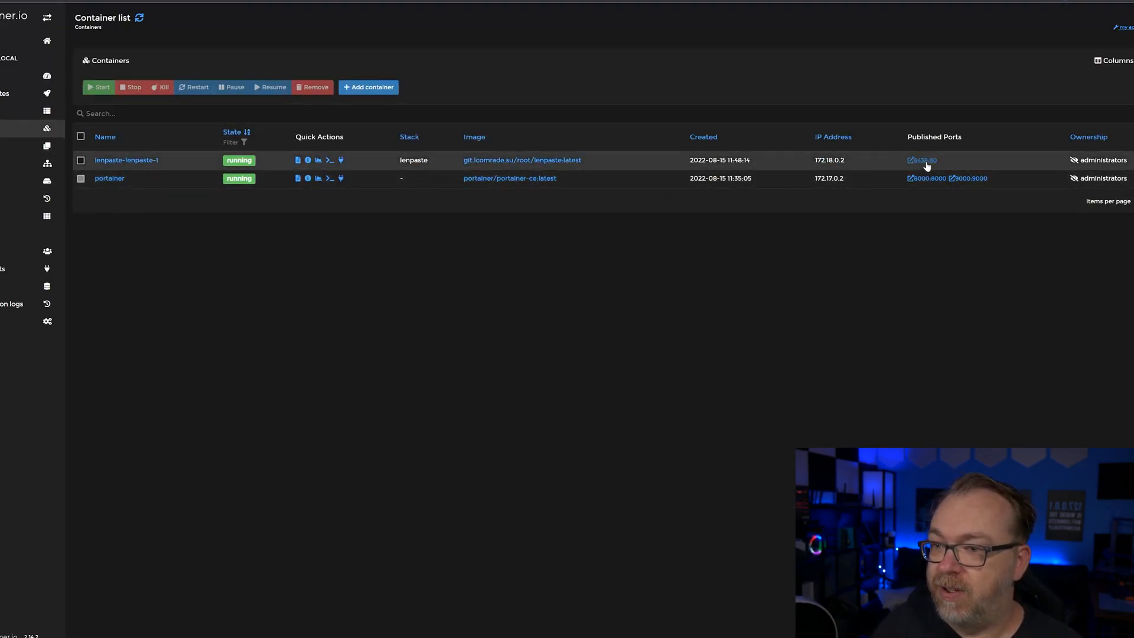
pyautogui.click(920, 160)
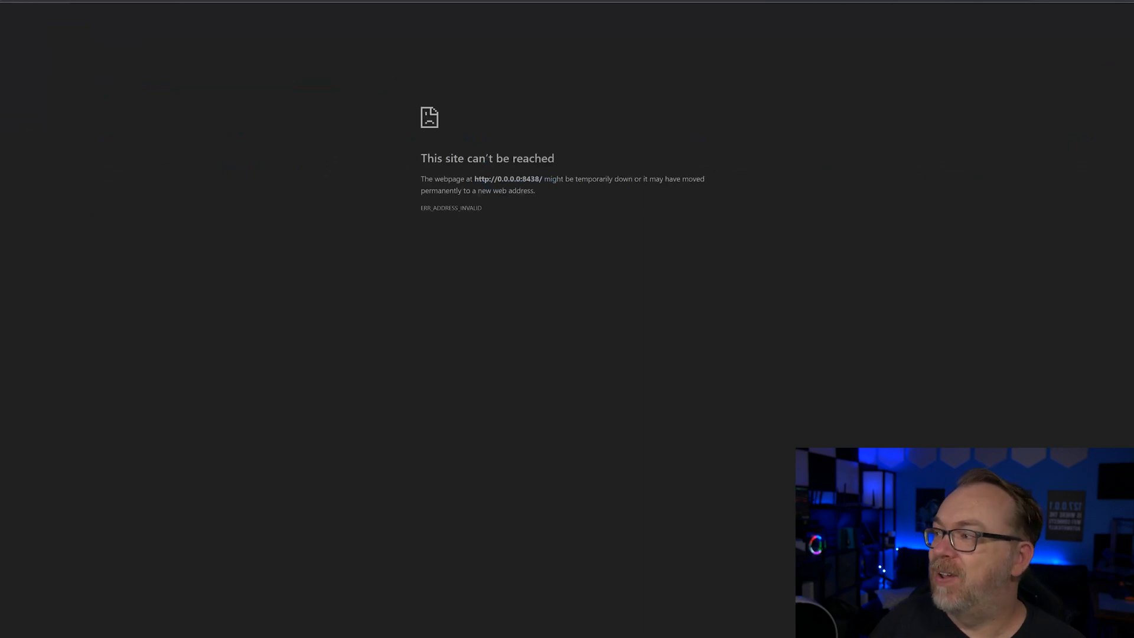
pyautogui.click(781, 7)
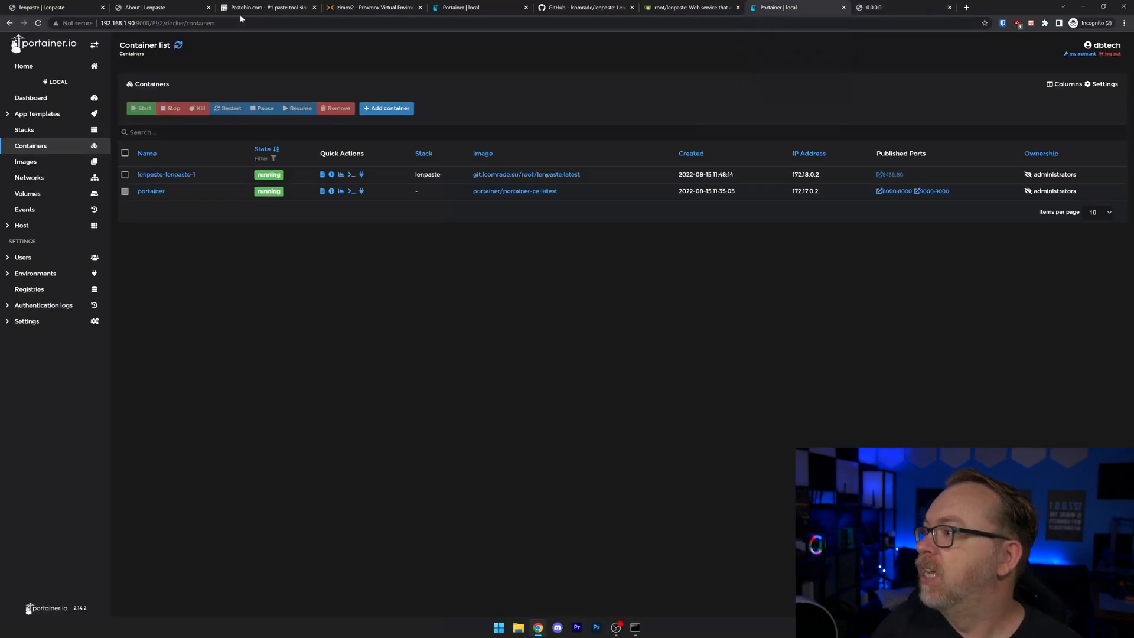
pyautogui.click(159, 23)
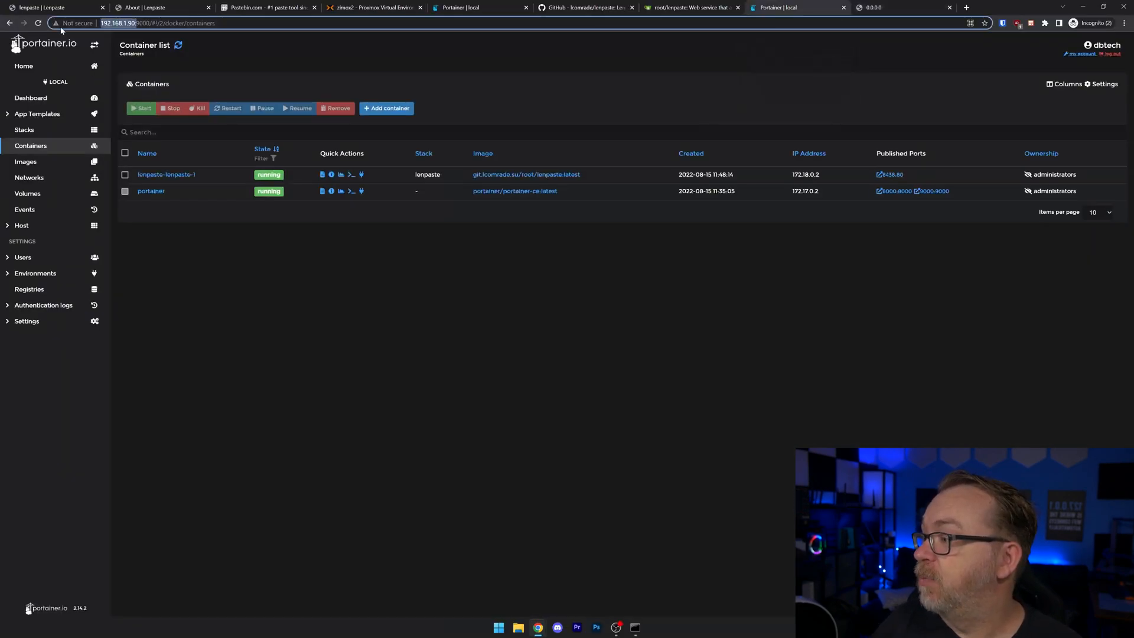
pyautogui.click(34, 273)
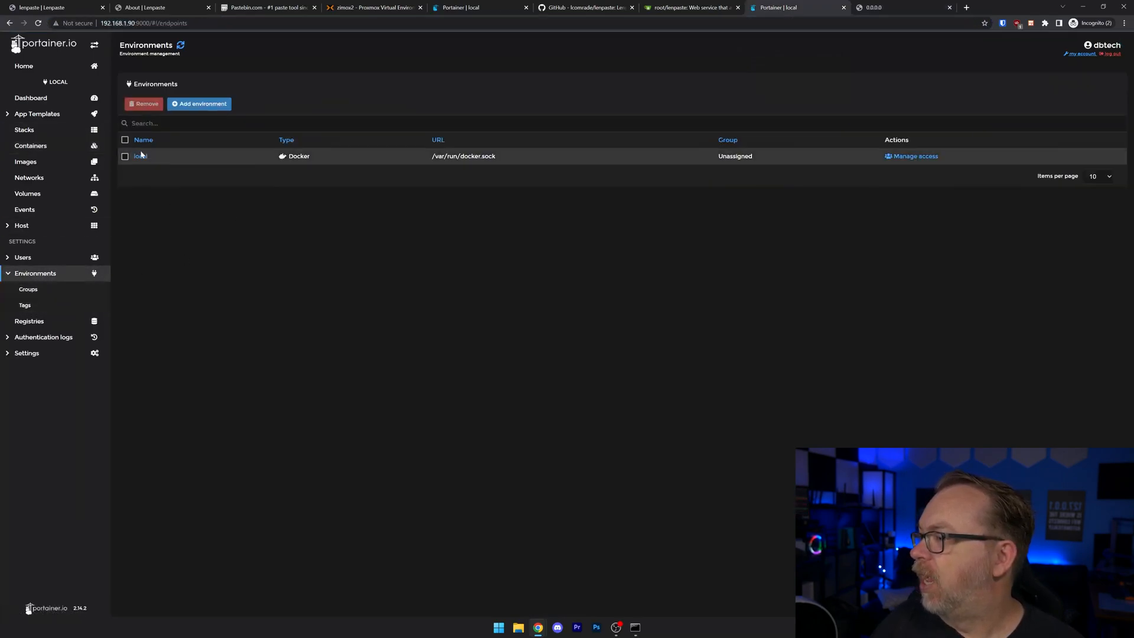
pyautogui.click(139, 156)
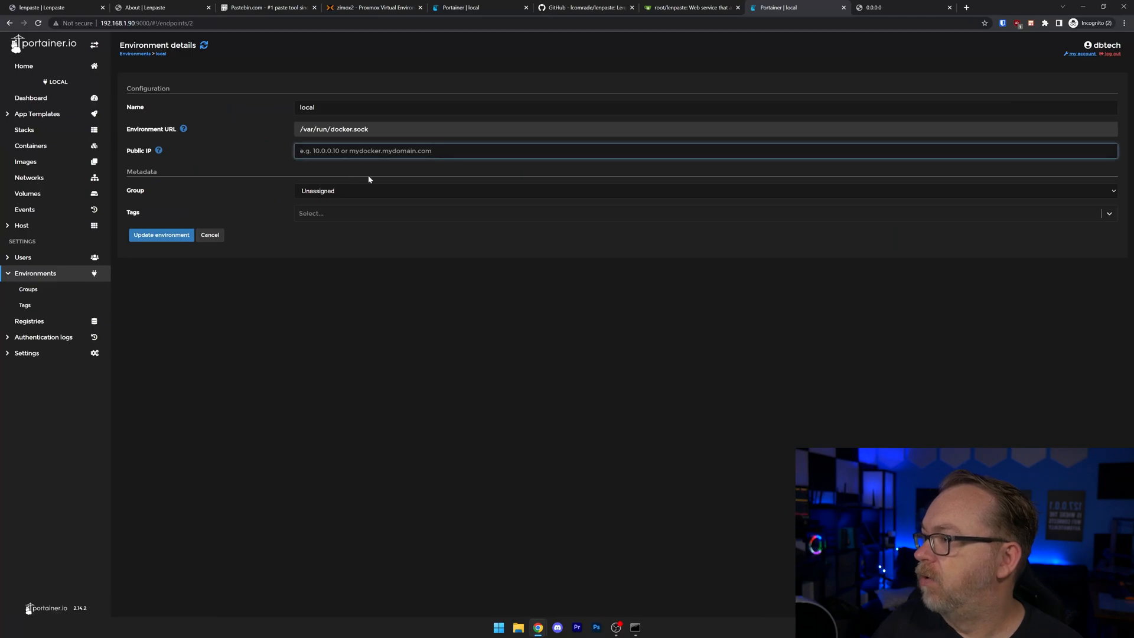
pyautogui.write('http://192.168.1.90')
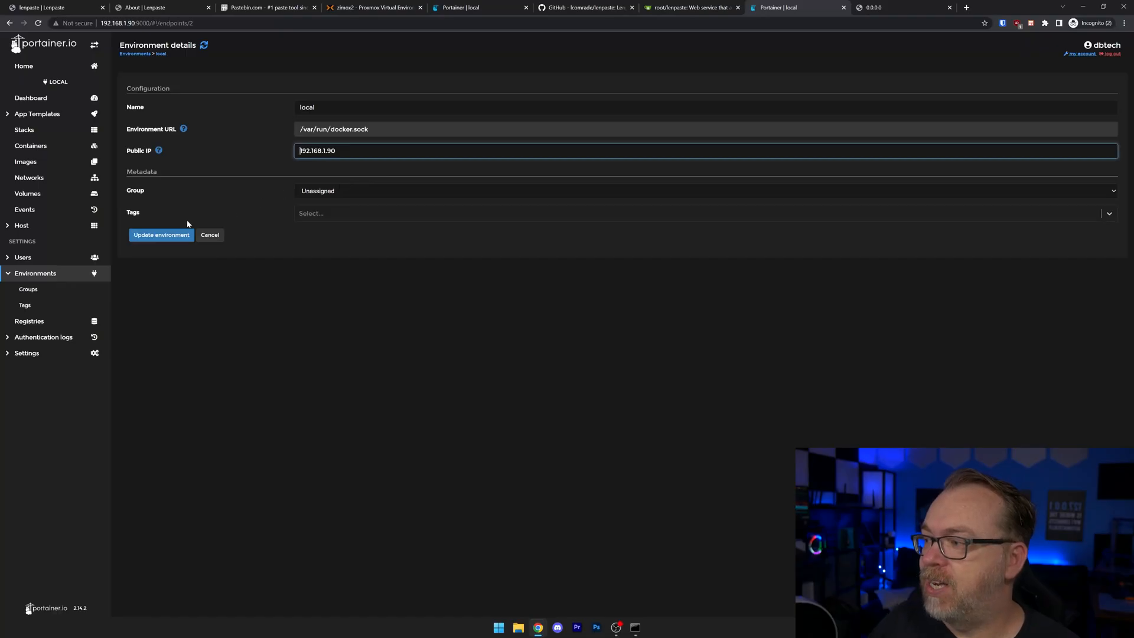
pyautogui.click(160, 234)
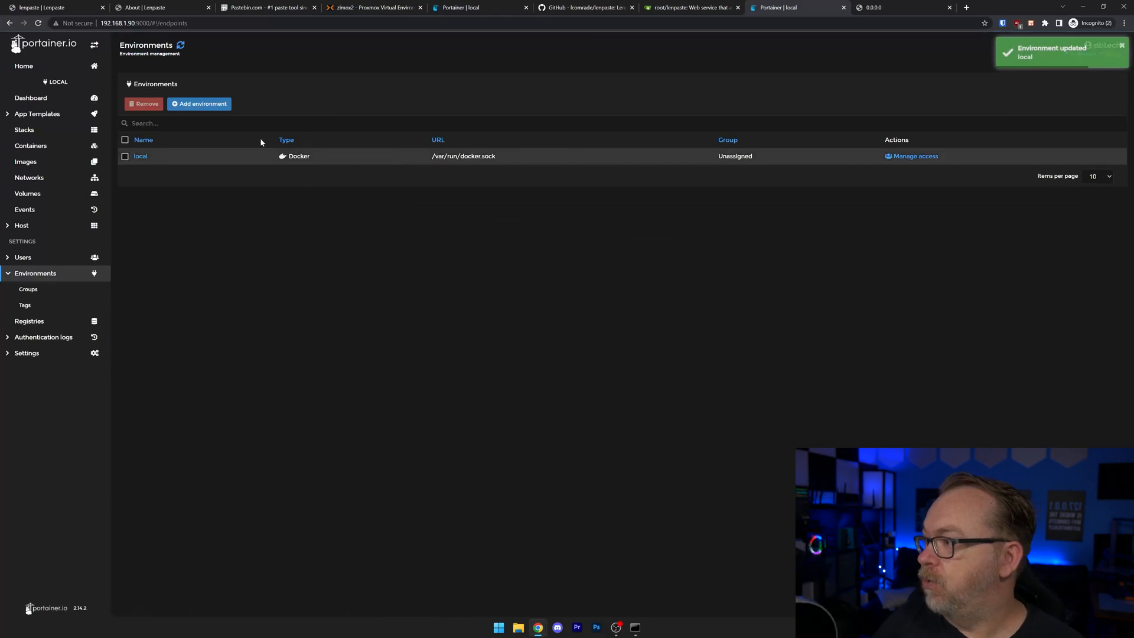
pyautogui.click(31, 145)
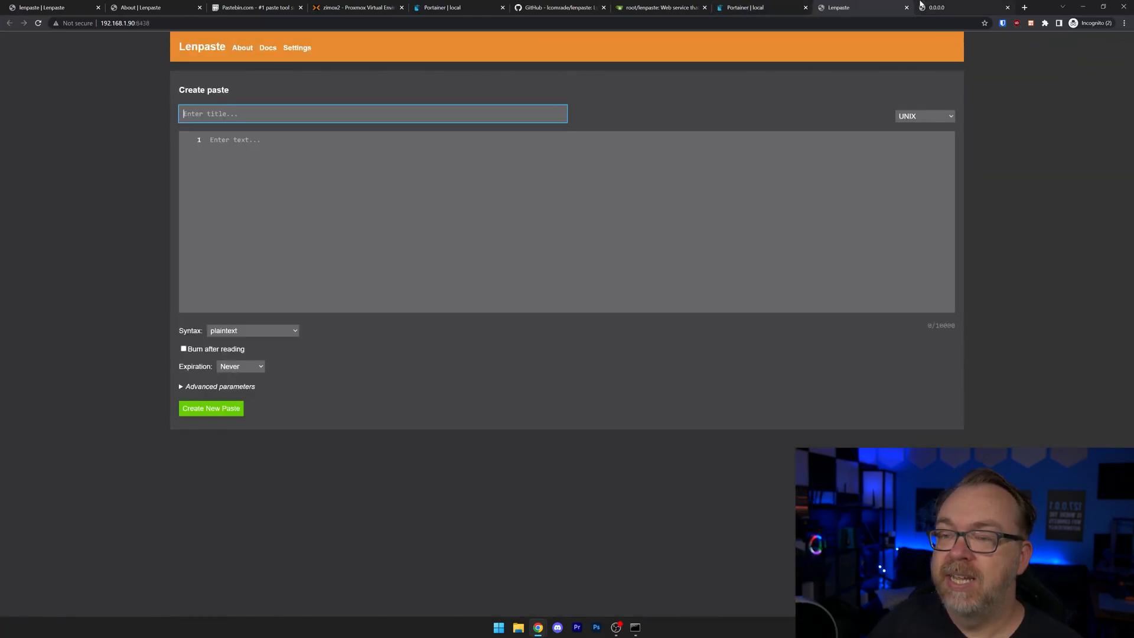
# - Close the unreachable 0.0.0.0 tab, keeping Lenpaste at 192.168.1.90:8438 open
pyautogui.click(1008, 7)
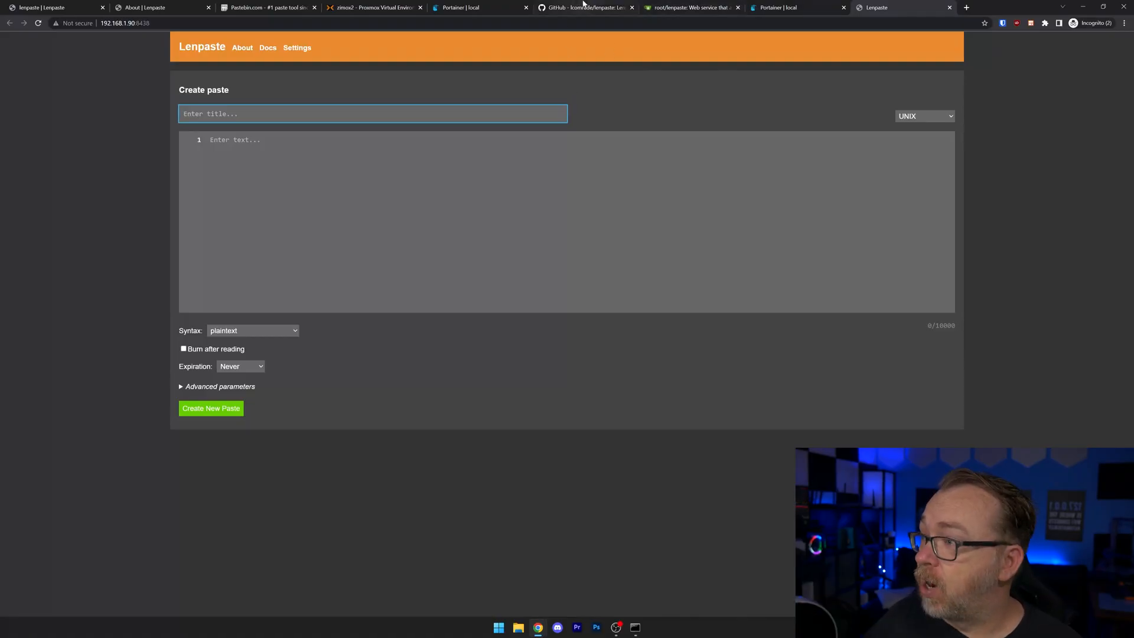
# - Show container 107 (lenpaste) Summary in Proxmox, about 119 of 512 MiB memory used
pyautogui.click(375, 7)
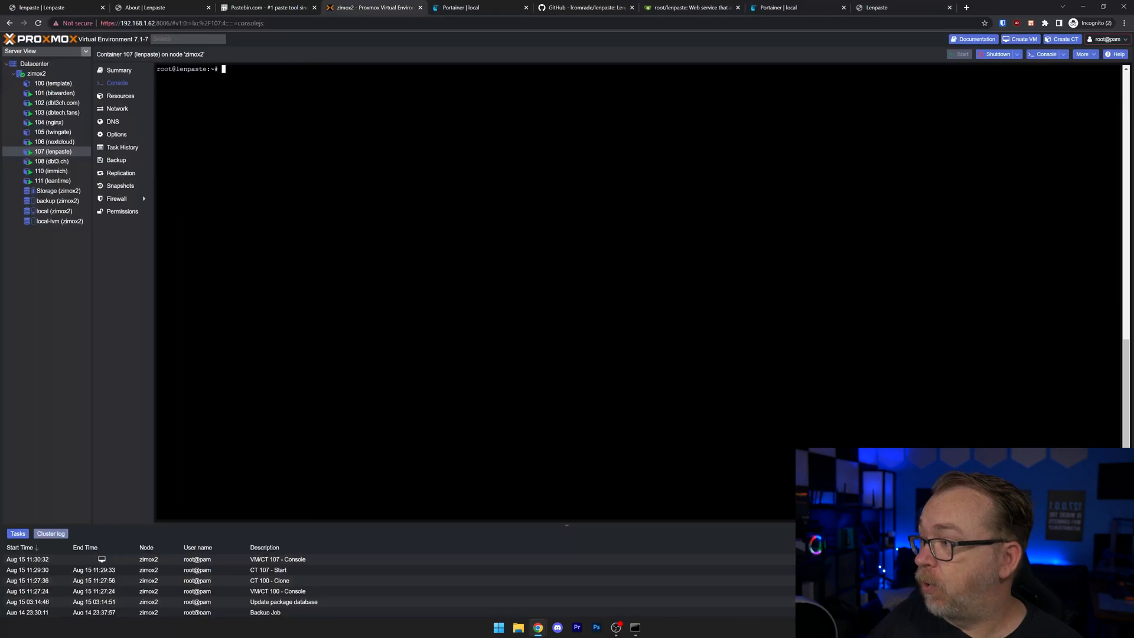
pyautogui.click(118, 69)
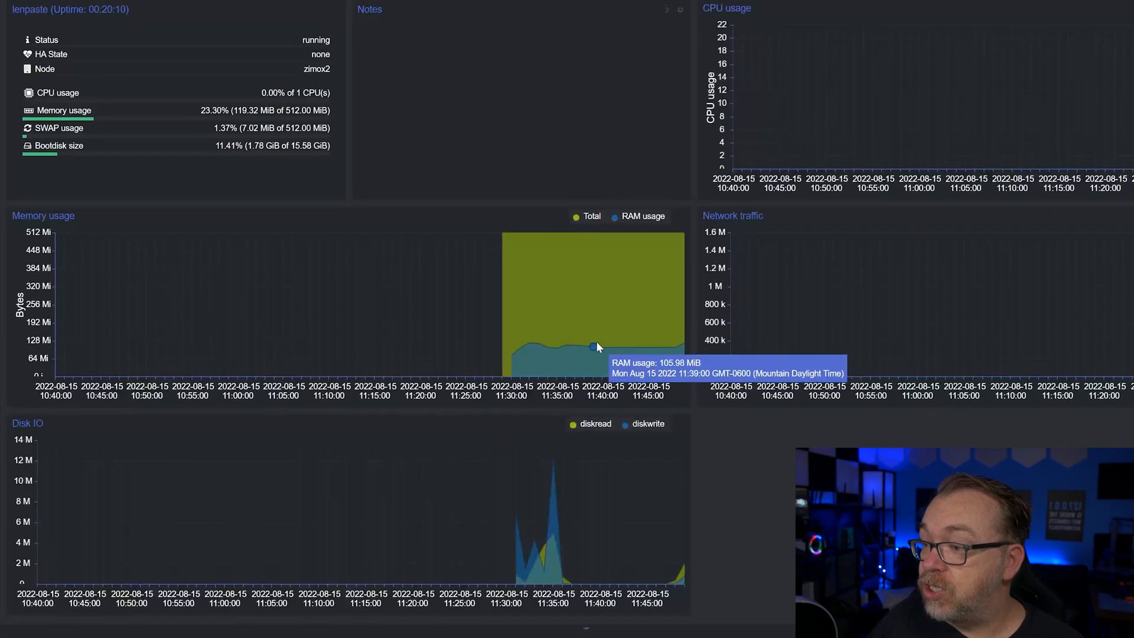
pyautogui.moveTo(682, 347)
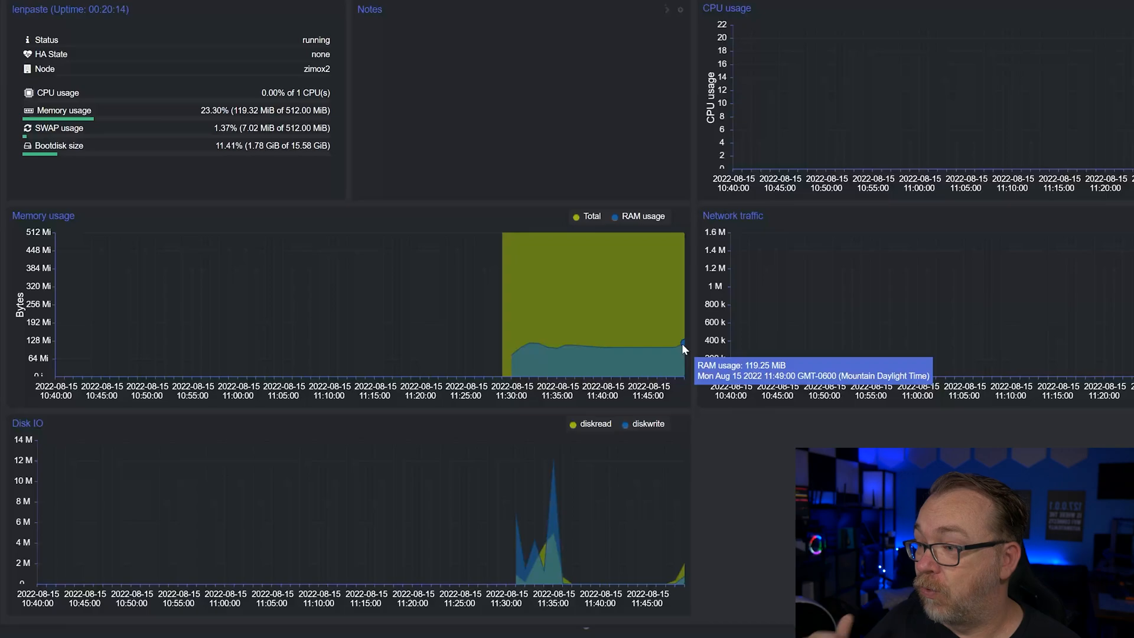
pyautogui.moveTo(507, 279)
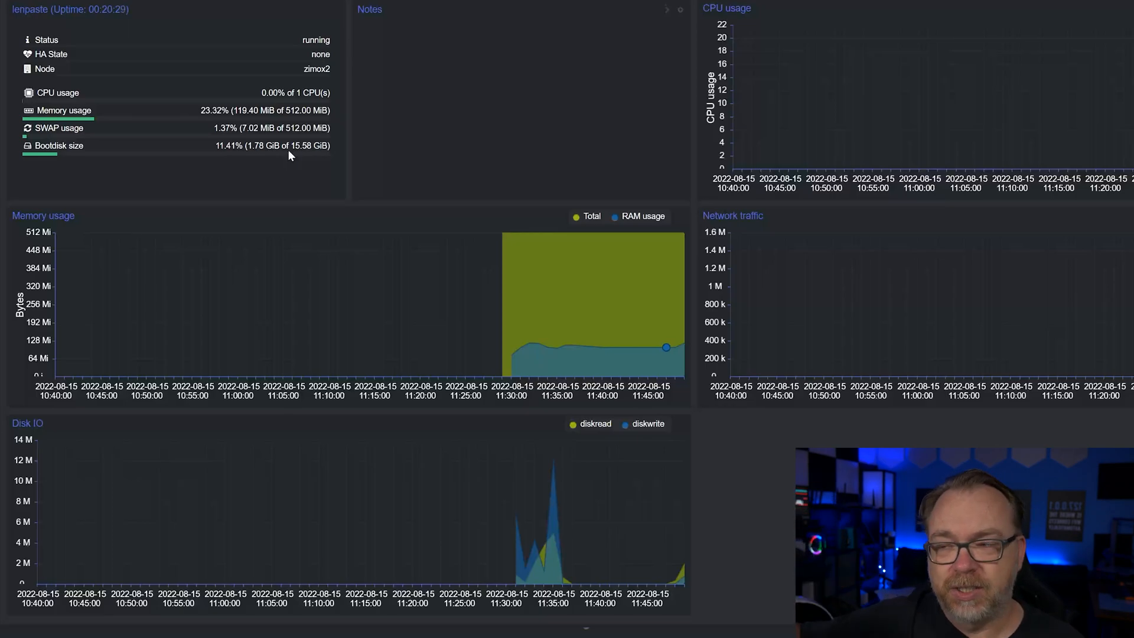
pyautogui.moveTo(254, 157)
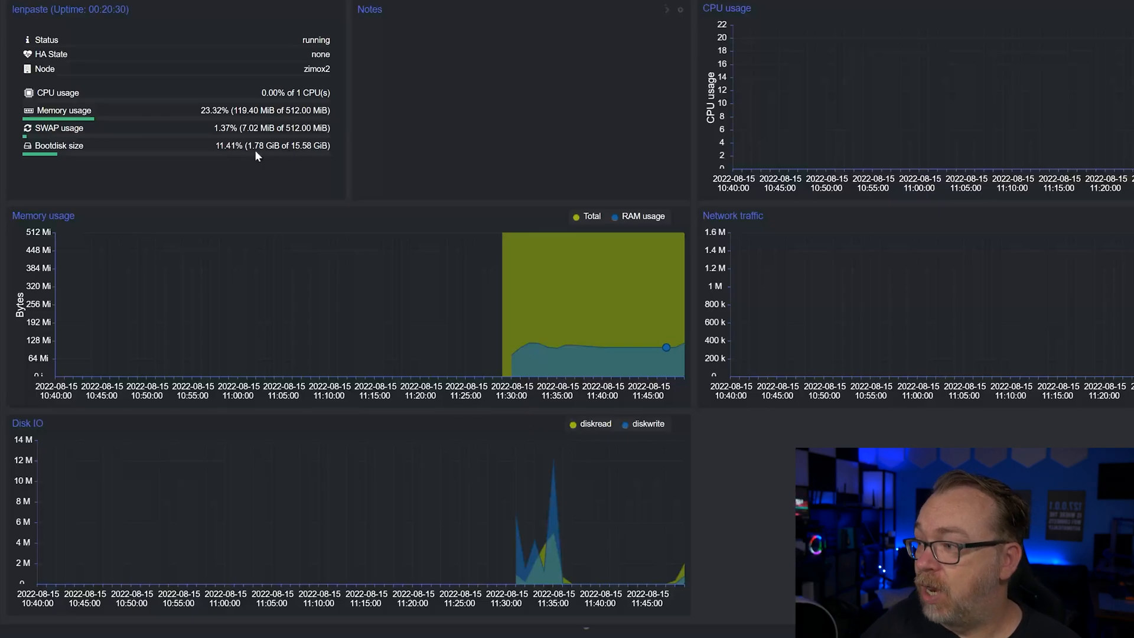